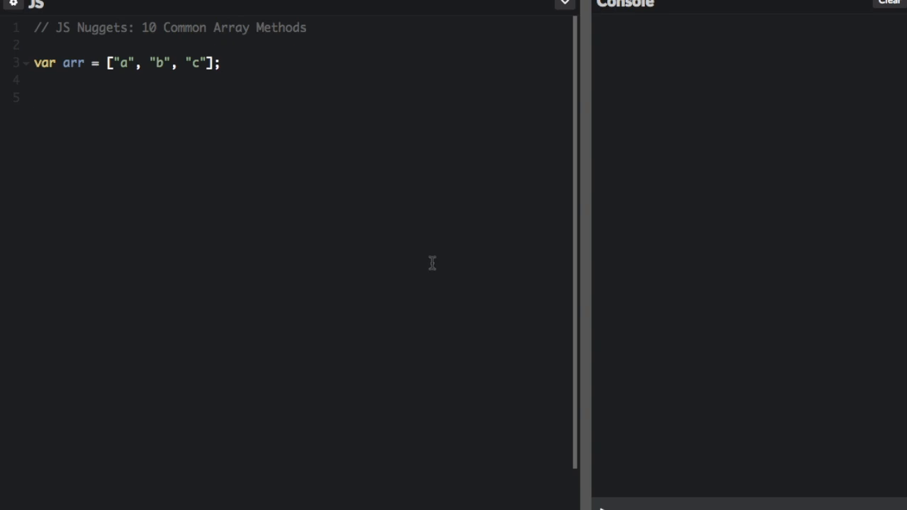
Step: Add arr.push("d") and console.log(arr) so the console shows a, b, c, d
{"action": "type", "text": "arr.push()"}
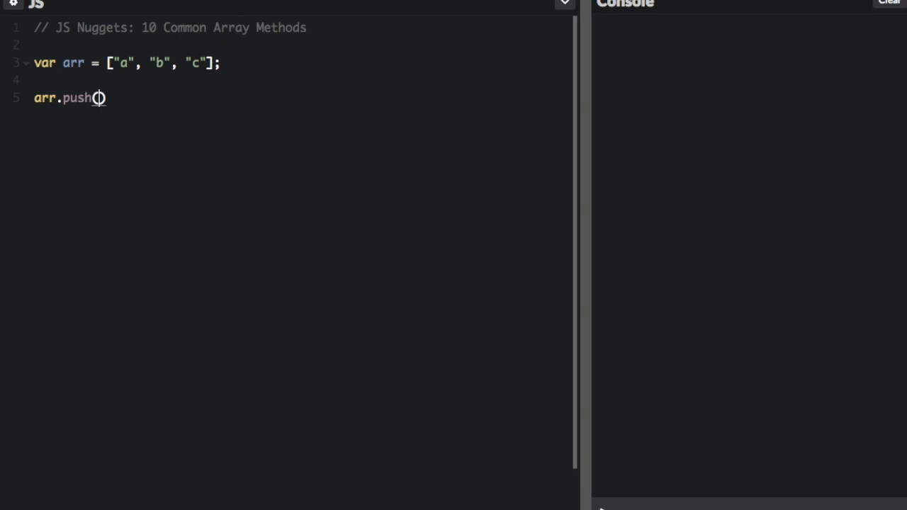
{"action": "type", "text": "(\"d\""}
{"action": "type", "text": "cons"}
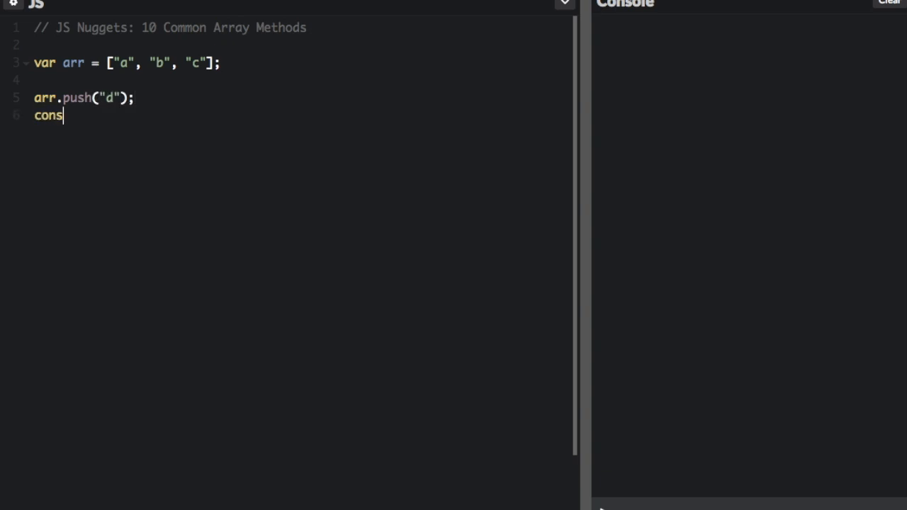
{"action": "type", "text": "ole.log"}
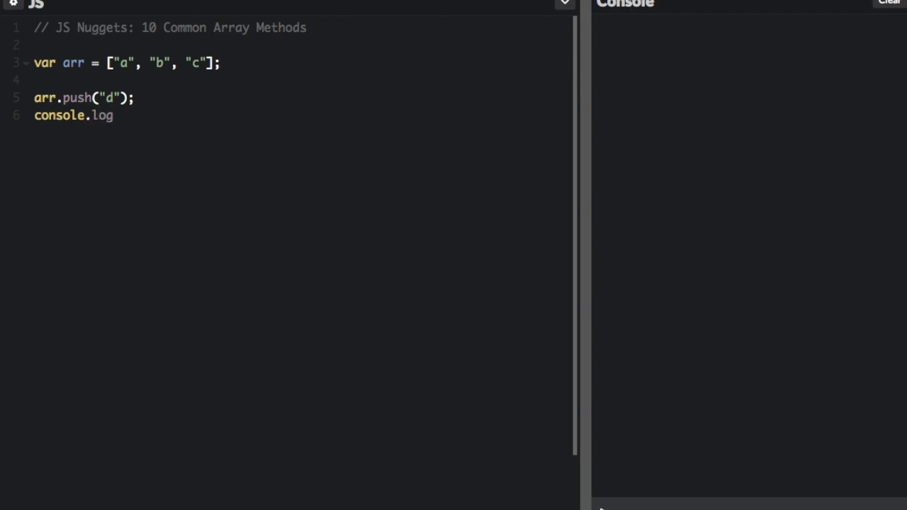
{"action": "type", "text": "(arr)"}
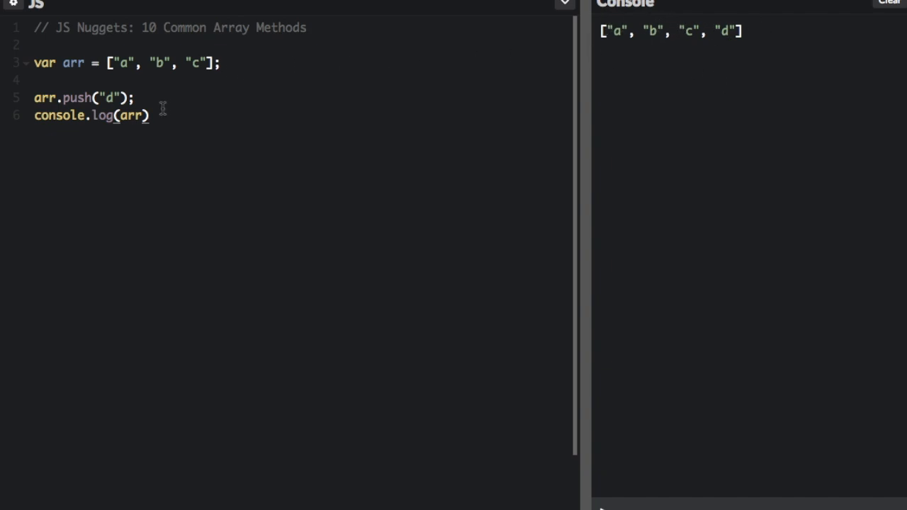
{"action": "left_click", "coordinate": [150, 116]}
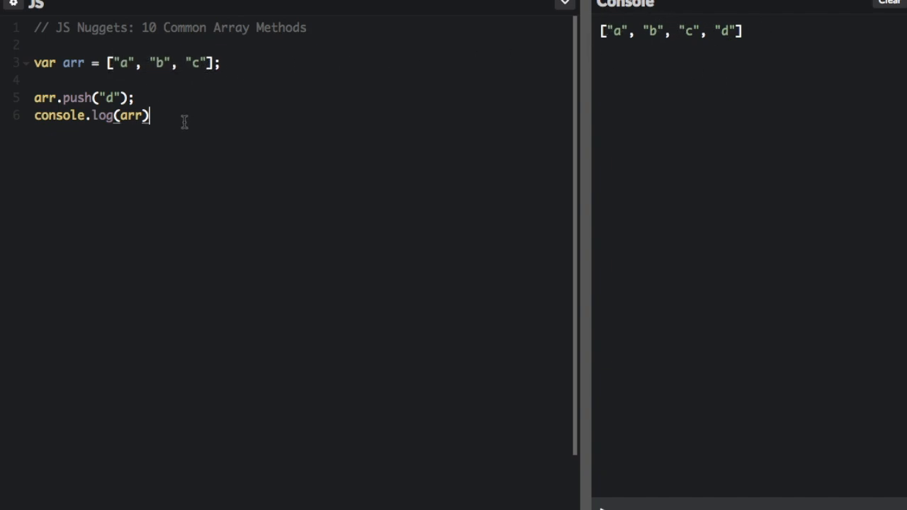
{"action": "type", "text": ";"}
{"action": "key", "text": "Enter"}
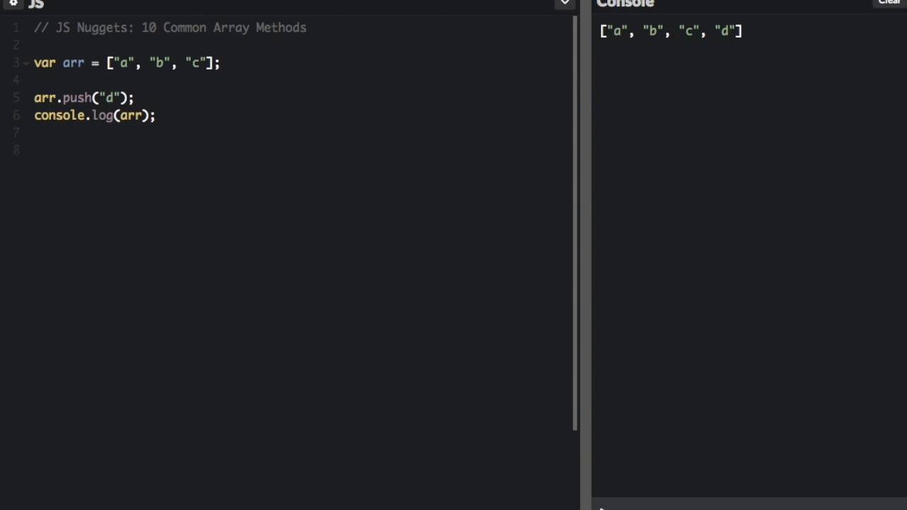
Step: Add console.log(arr.pop()) and console.log(arr) on lines 8–9
{"action": "type", "text": "console.log"}
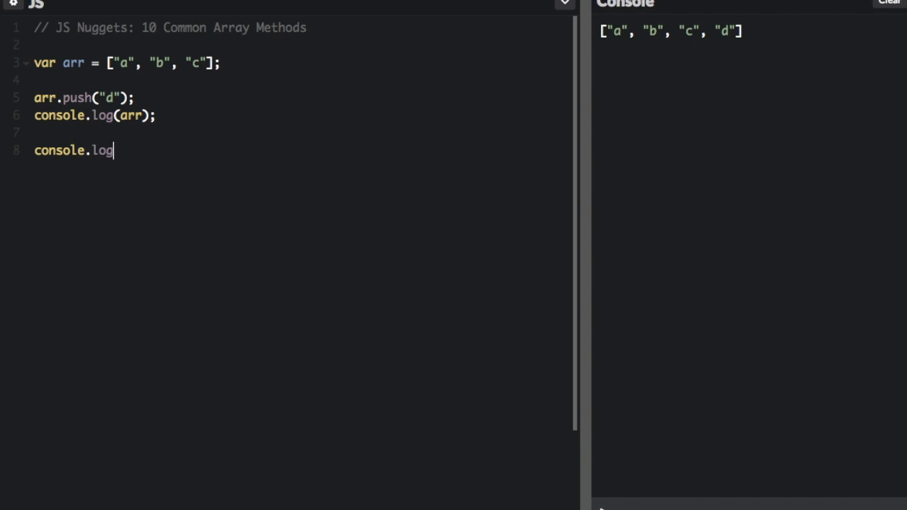
{"action": "type", "text": "(arr.pop)"}
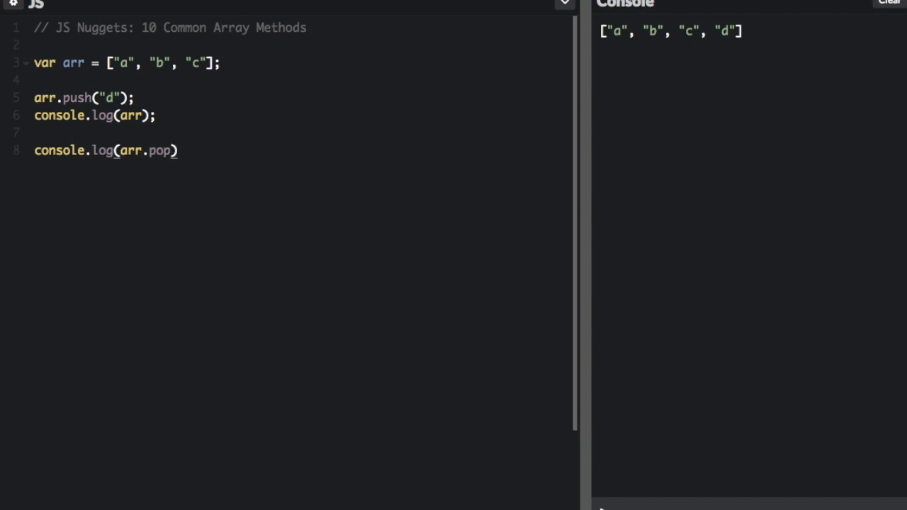
{"action": "type", "text": "();"}
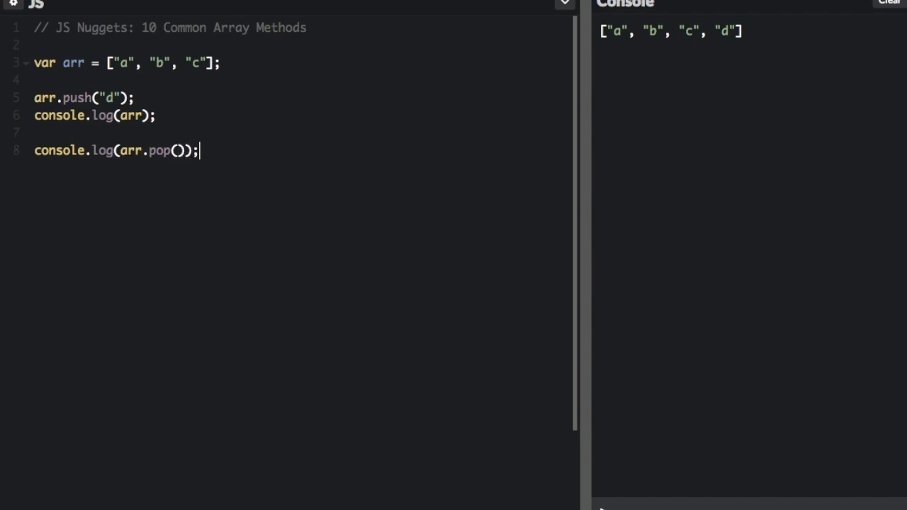
{"action": "mouse_move", "coordinate": [404, 67]}
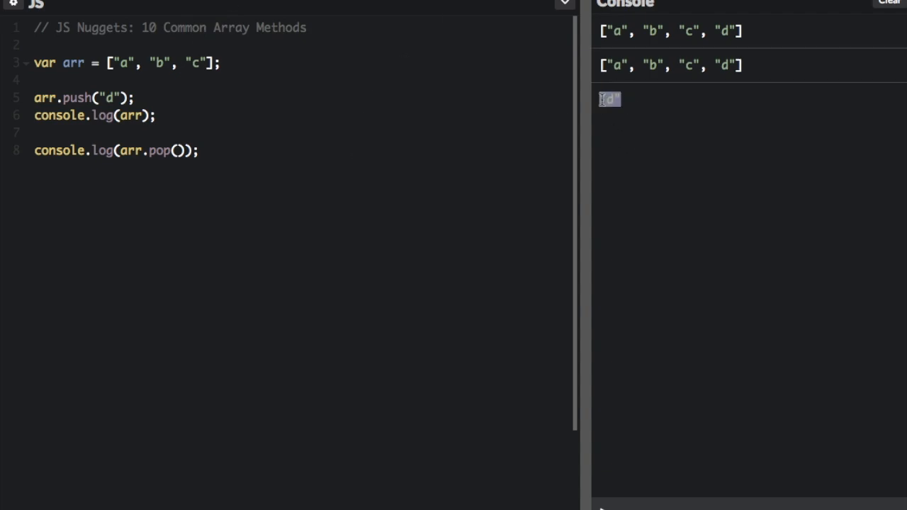
{"action": "type", "text": "co"}
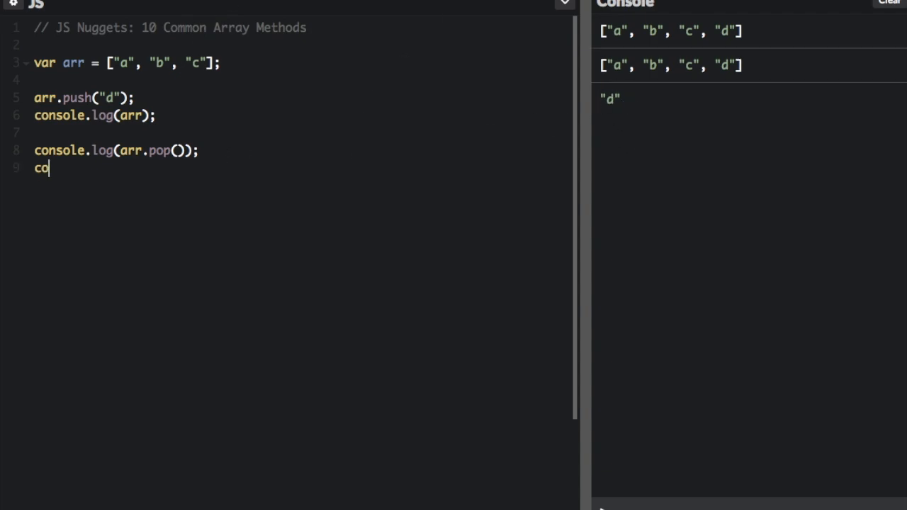
{"action": "type", "text": "nsole.log("}
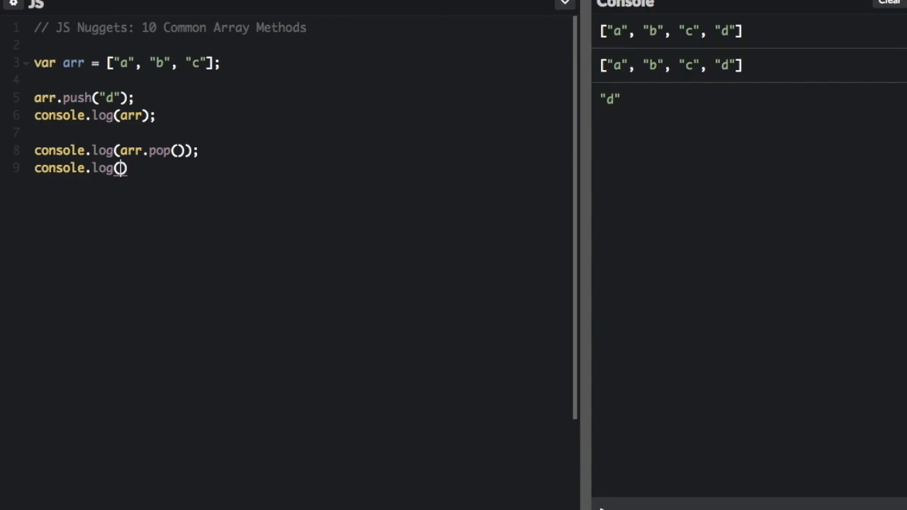
{"action": "type", "text": "arr)"}
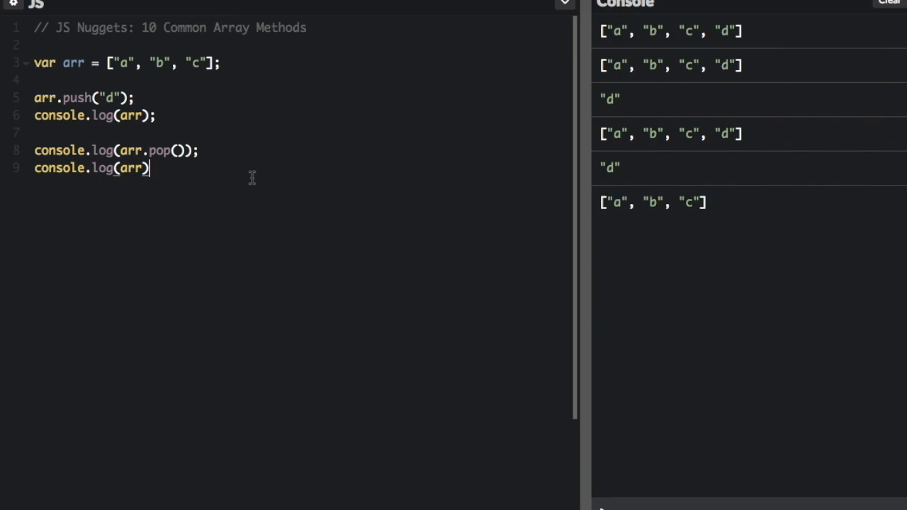
{"action": "type", "text": ";"}
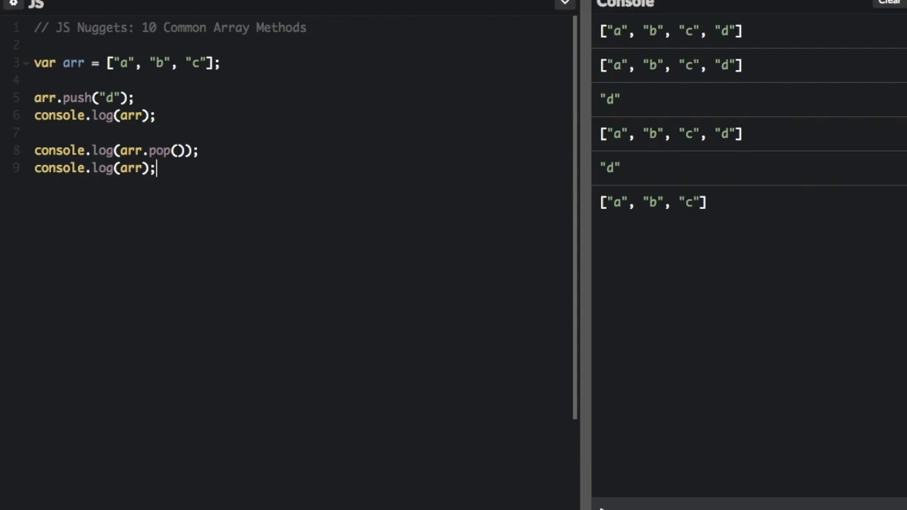
{"action": "left_click", "coordinate": [888, 2]}
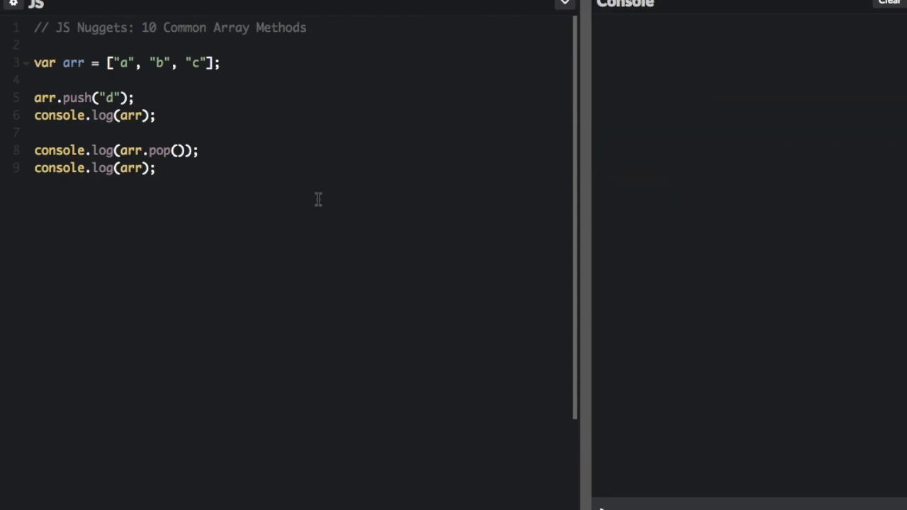
Step: Define arr2 = ["g", "q"], then log arr.concat(arr2) and arr2 on lines 11–13
{"action": "key", "text": "Enter"}
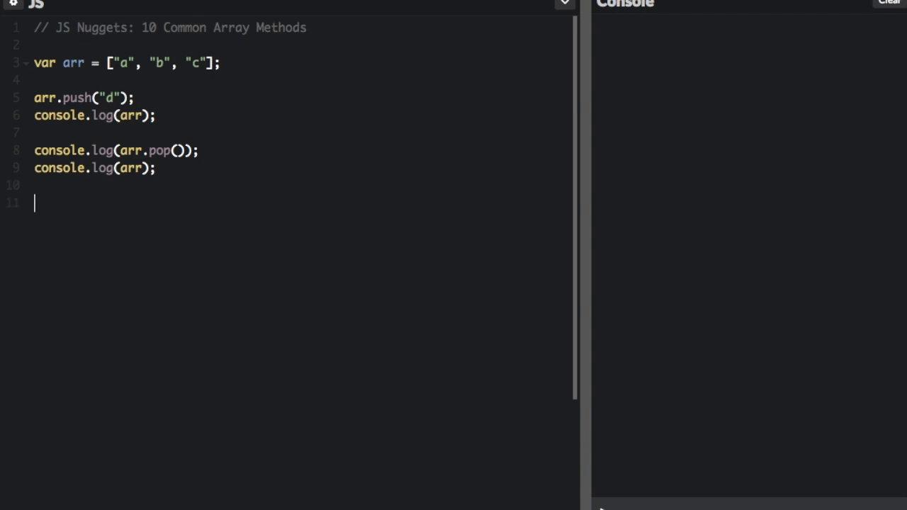
{"action": "type", "text": "var arr2 = ["}
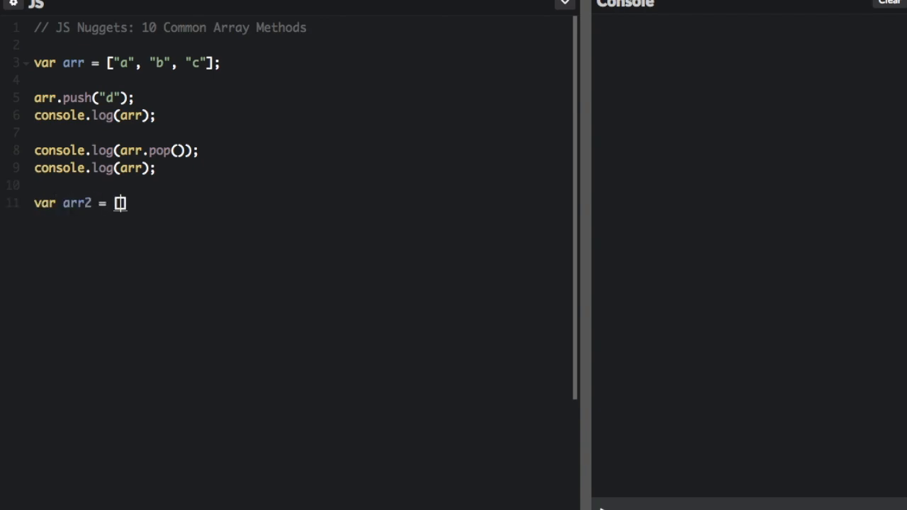
{"action": "type", "text": "[\"g\"]"}
{"action": "type", "text": "coknso"}
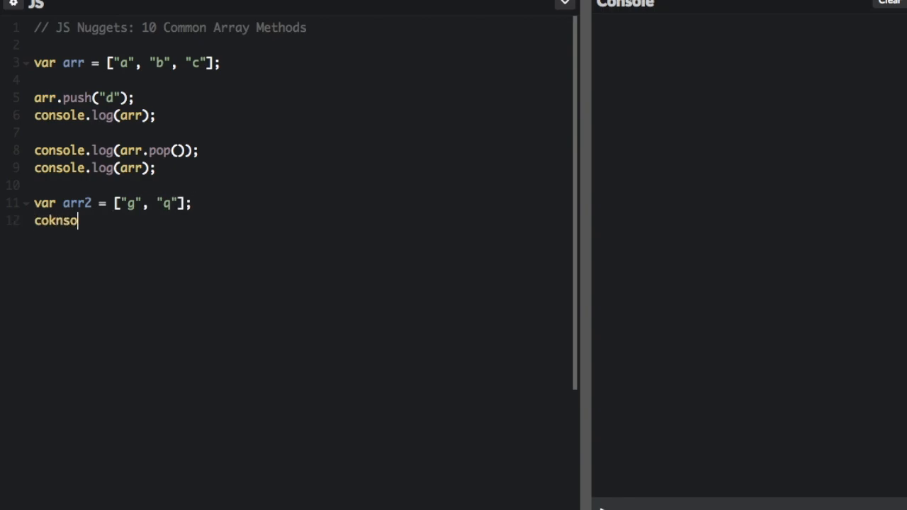
{"action": "type", "text": "console.log(arr.concat()"}
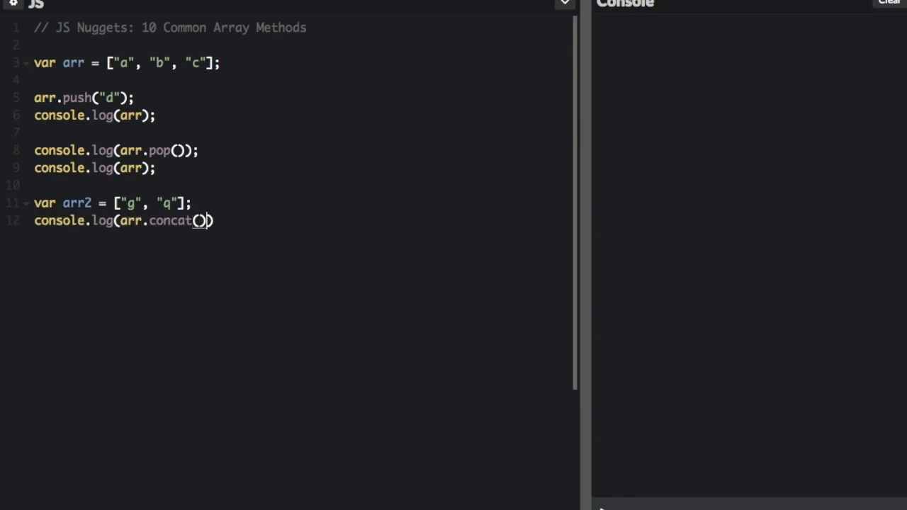
{"action": "type", "text": "arr2"}
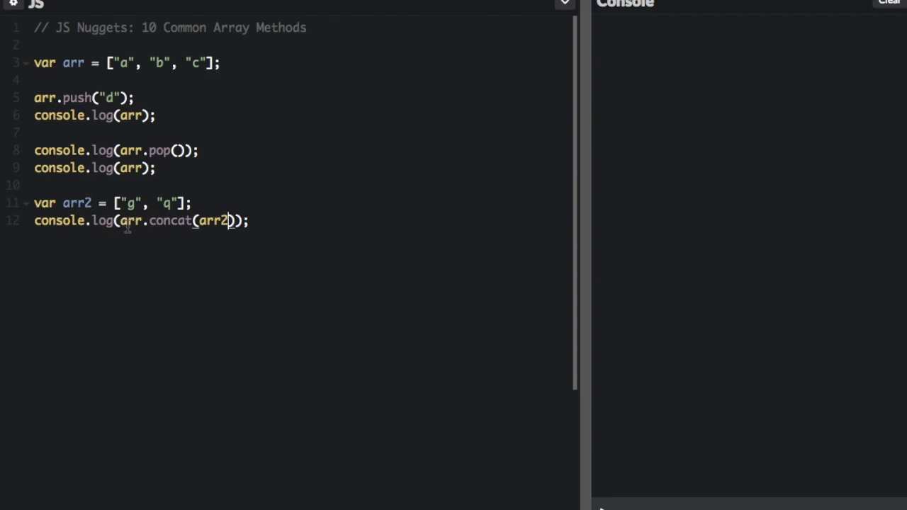
{"action": "double_click", "coordinate": [211, 221]}
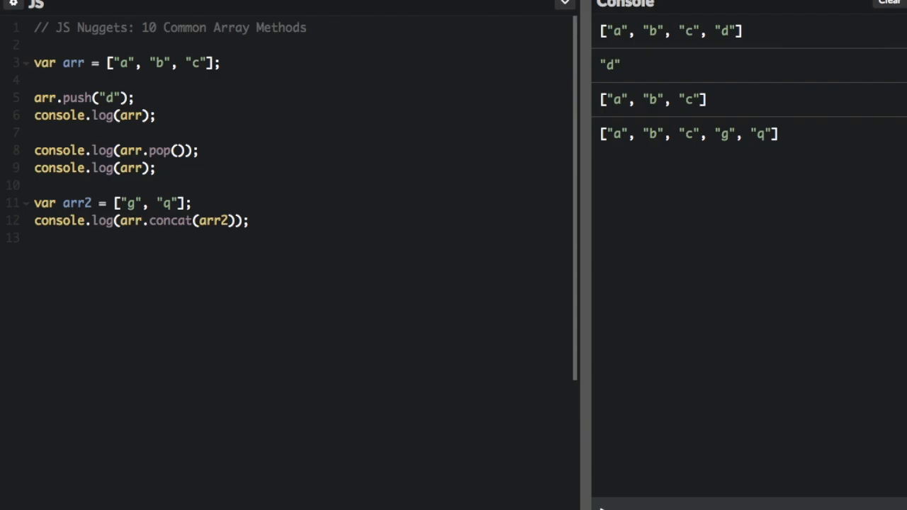
{"action": "type", "text": "console.log"}
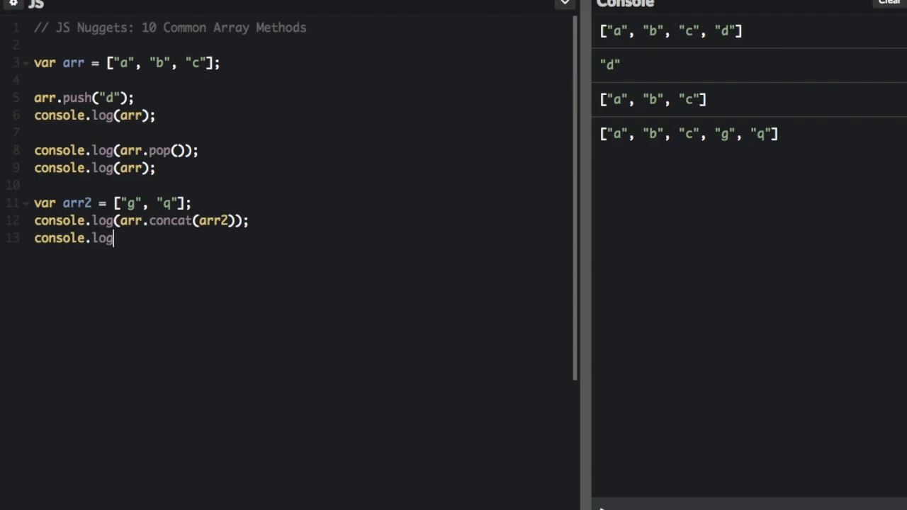
{"action": "type", "text": "(arr2)"}
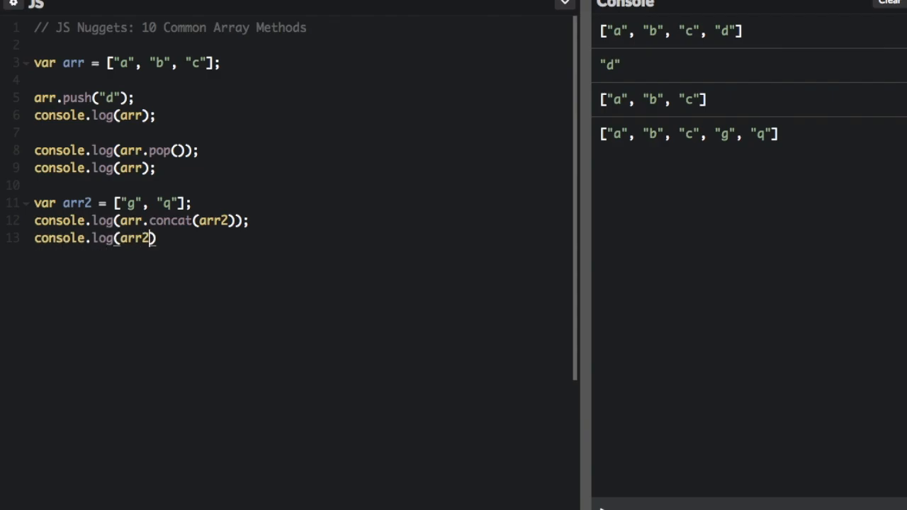
{"action": "type", "text": ");"}
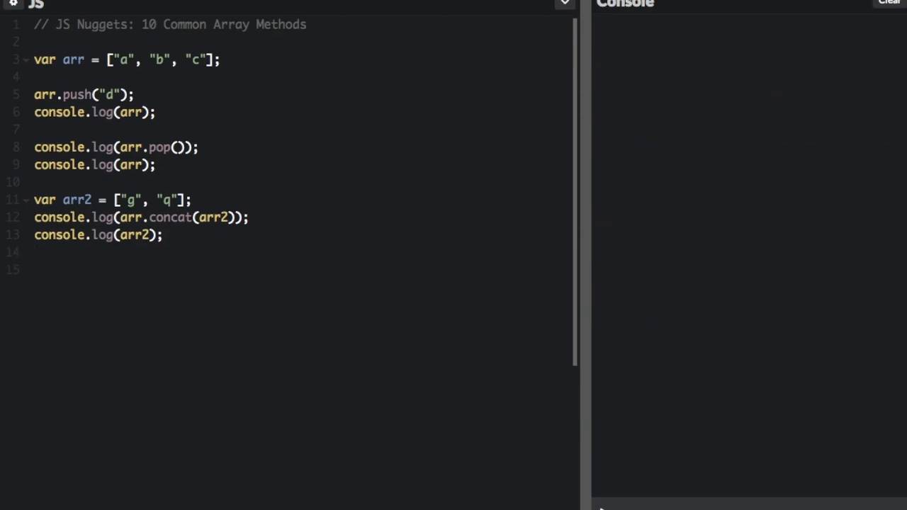
Step: Add console.log(arr.join("!")) on line 15 and start a new line below
{"action": "left_click", "coordinate": [34, 270]}
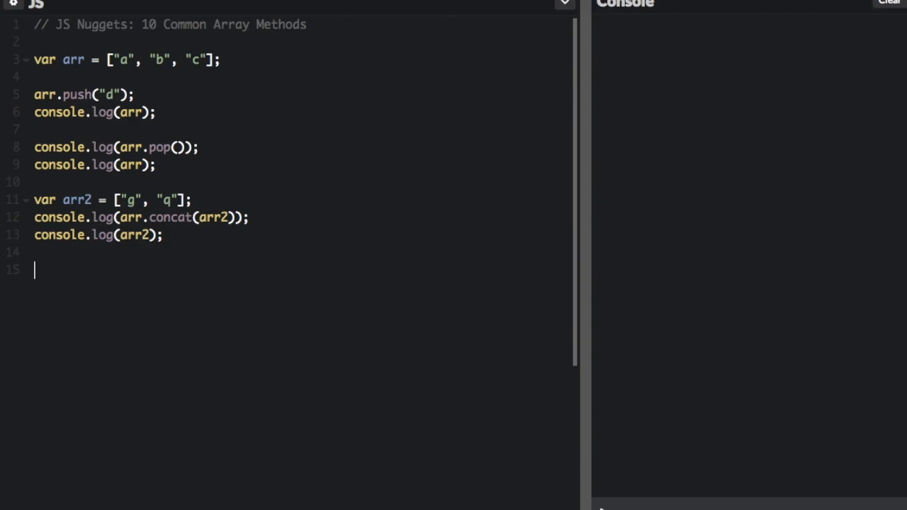
{"action": "type", "text": "consolo"}
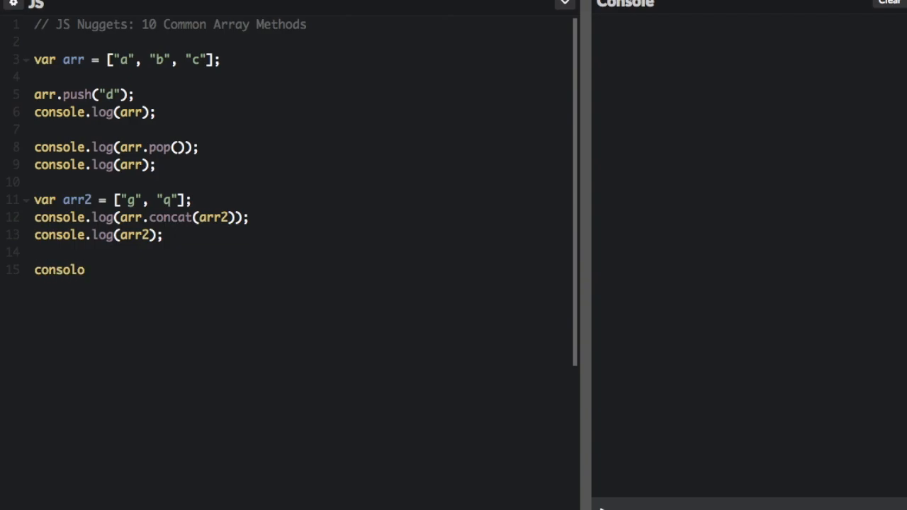
{"action": "type", "text": "console.log(arr.join(\"\"))"}
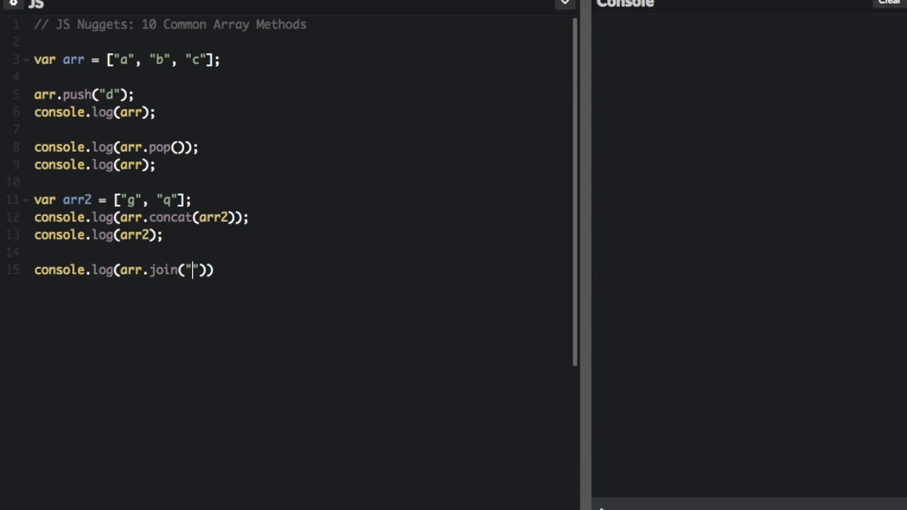
{"action": "type", "text": ";"}
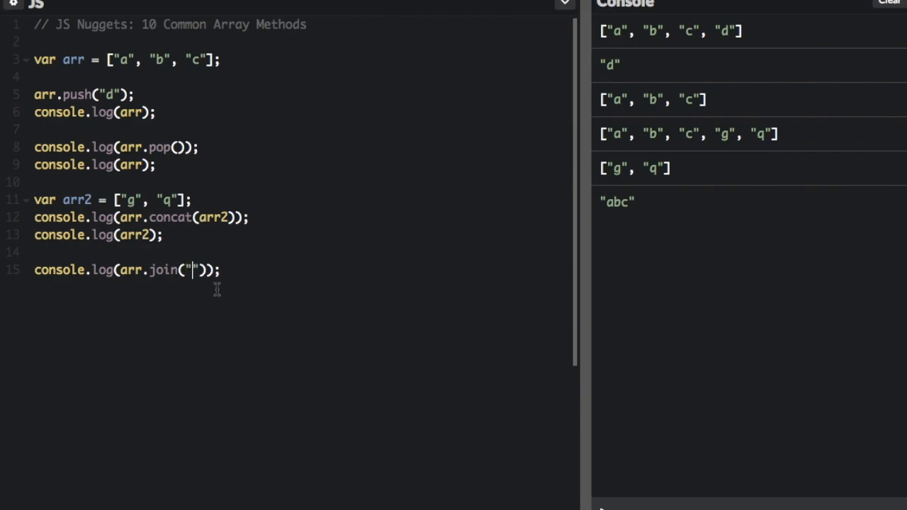
{"action": "type", "text": "!"}
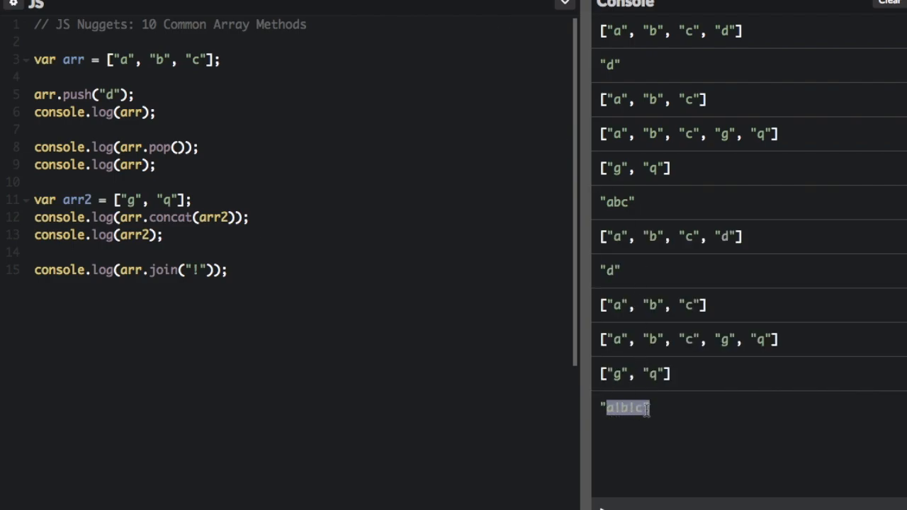
{"action": "left_click", "coordinate": [234, 278]}
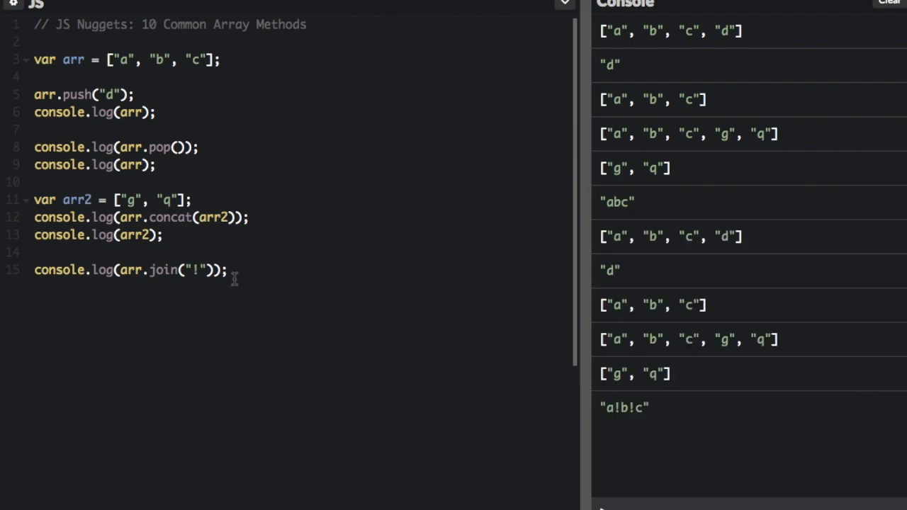
{"action": "mouse_move", "coordinate": [252, 264]}
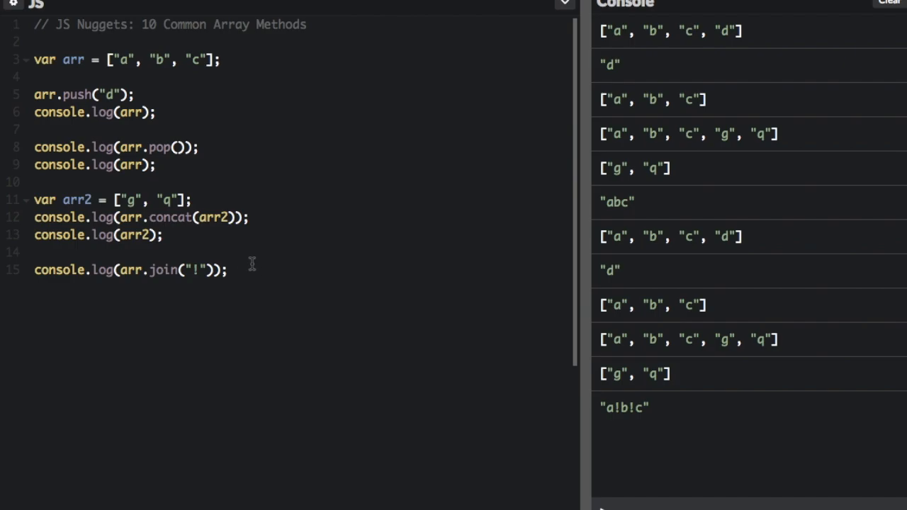
{"action": "key", "text": "Enter"}
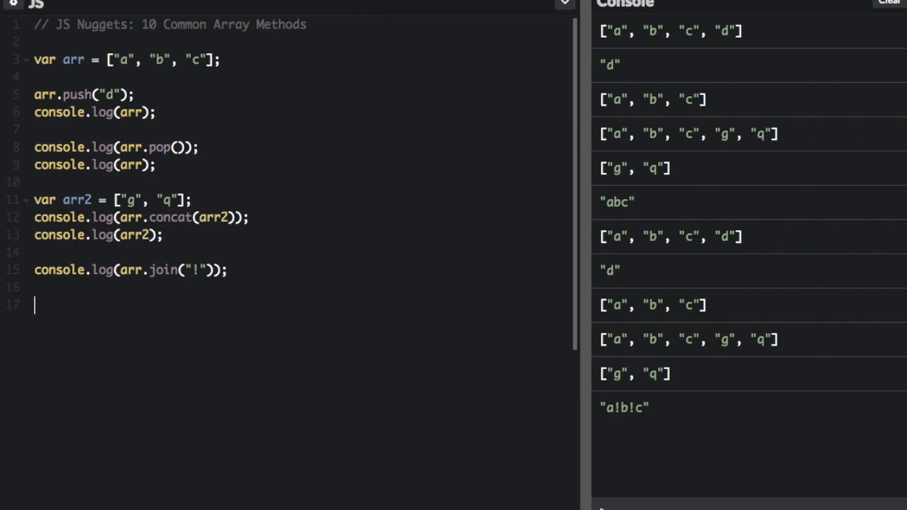
Step: Log arr.reverse() and then arr, clearing the old console output
{"action": "type", "text": "console.log"}
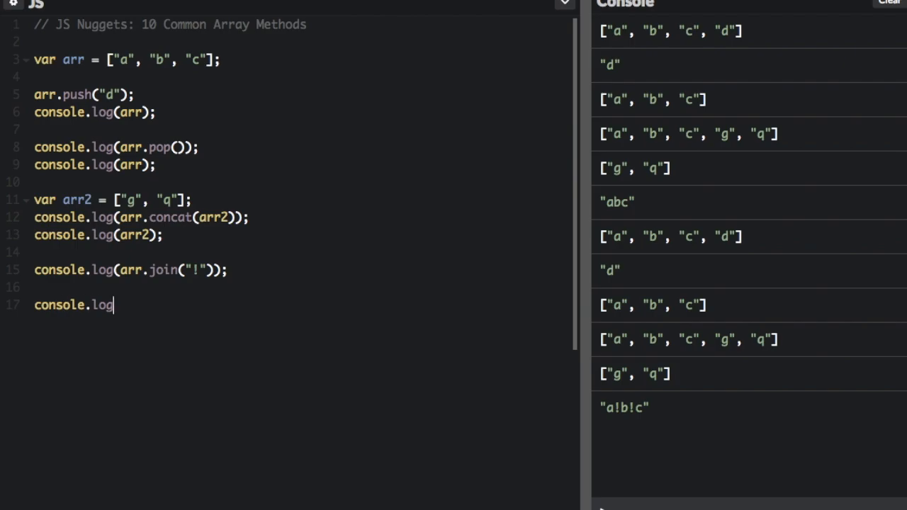
{"action": "type", "text": "(arr.r"}
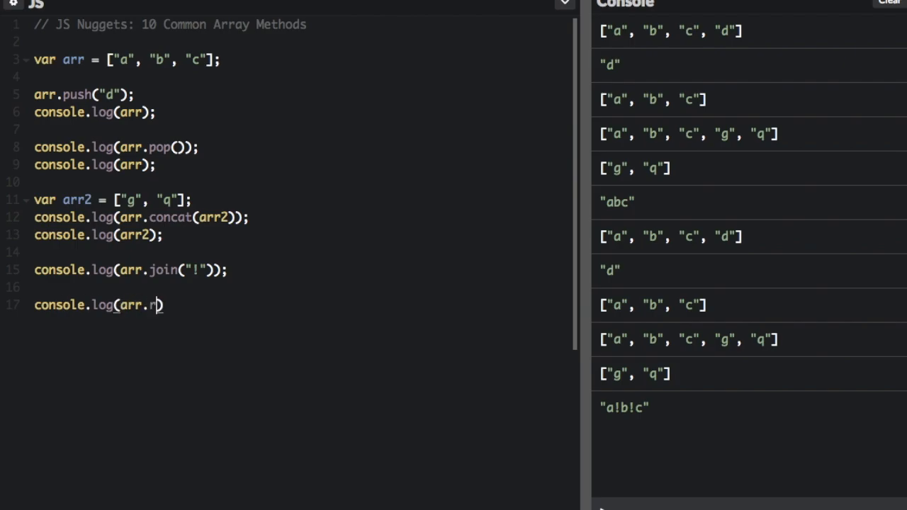
{"action": "type", "text": "everse());"}
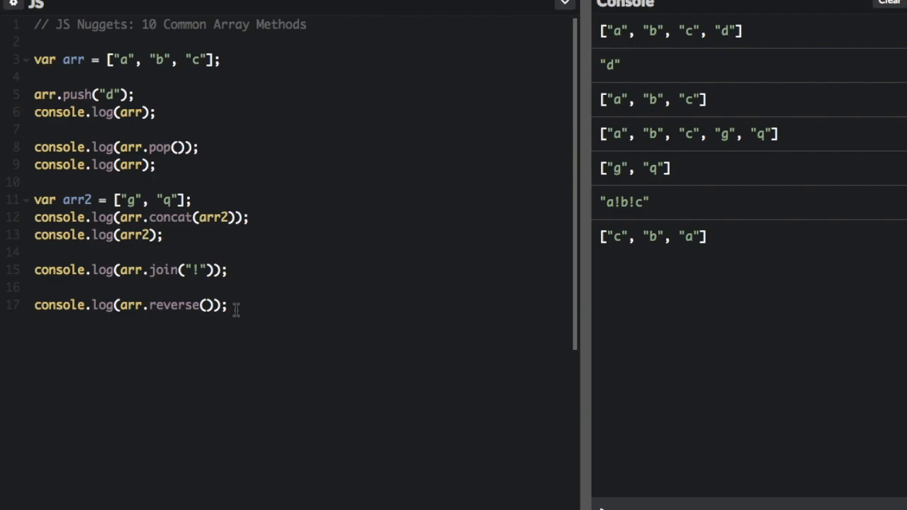
{"action": "type", "text": "cok"}
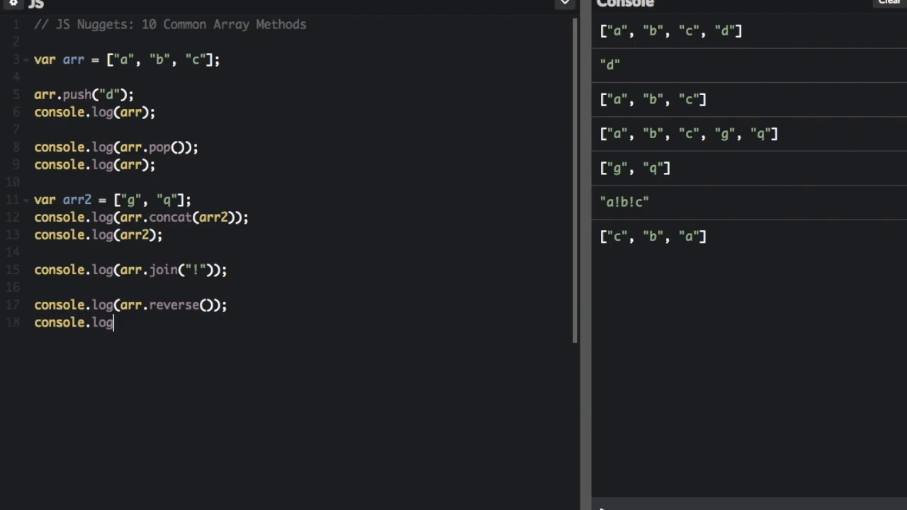
{"action": "type", "text": "(arr)"}
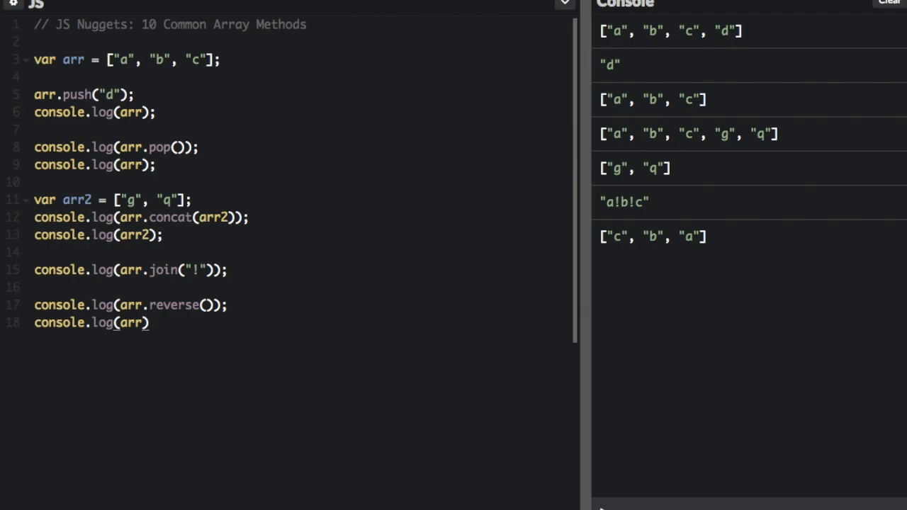
{"action": "type", "text": ";"}
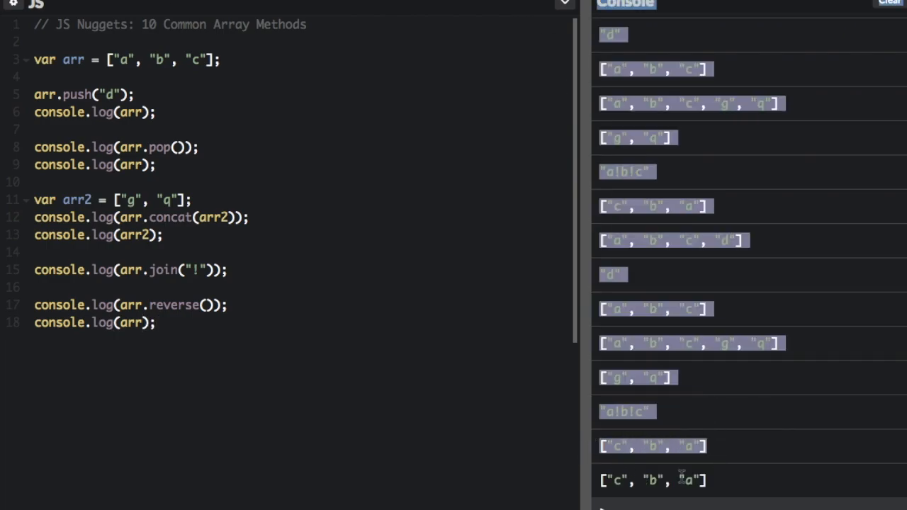
{"action": "left_click", "coordinate": [888, 2]}
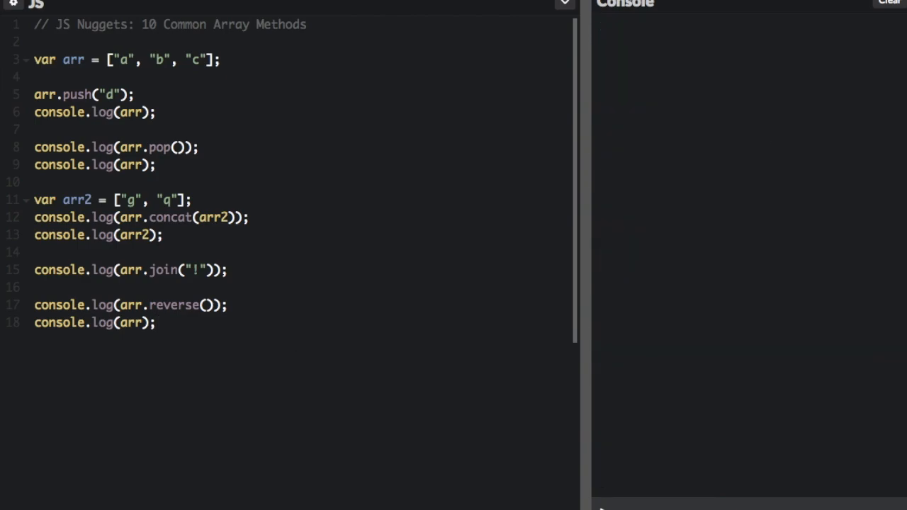
Step: Log arr.shift() and arr, clear the console, and begin the arr.unshift line
{"action": "type", "text": "console.log(arr.shift());"}
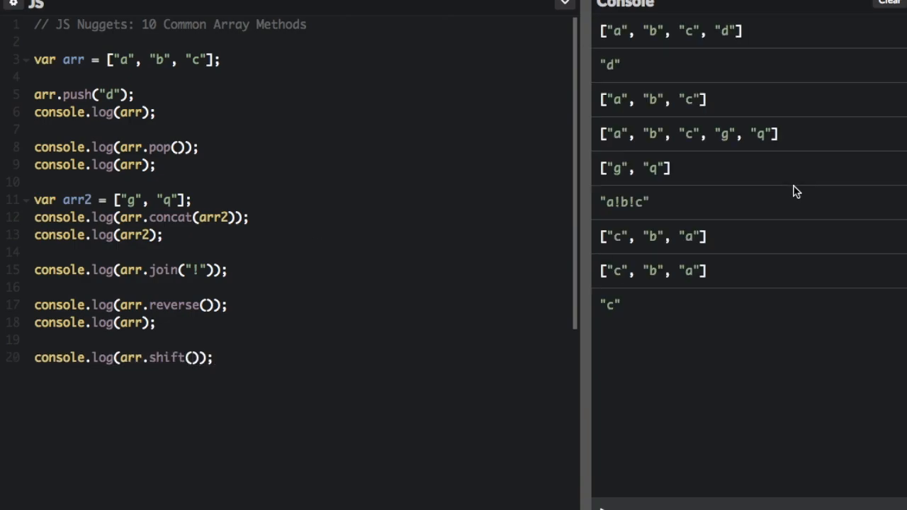
{"action": "mouse_move", "coordinate": [630, 306]}
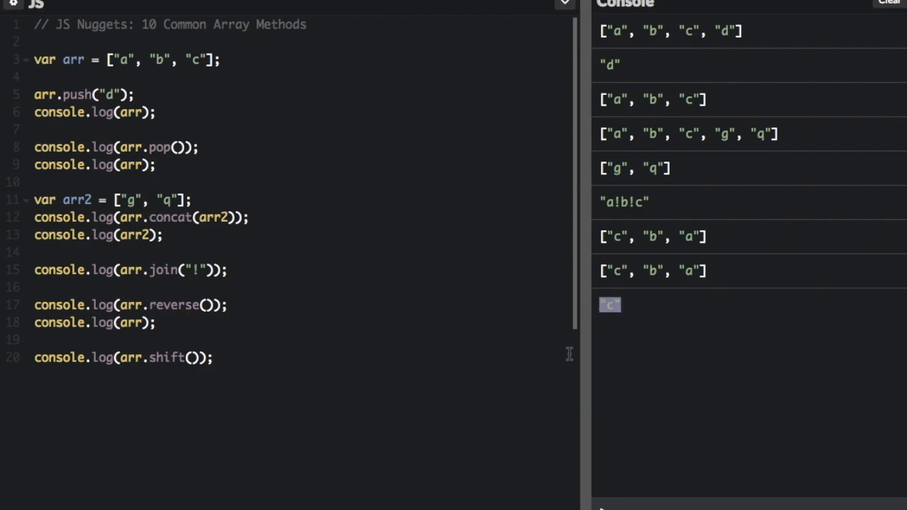
{"action": "mouse_move", "coordinate": [562, 299]}
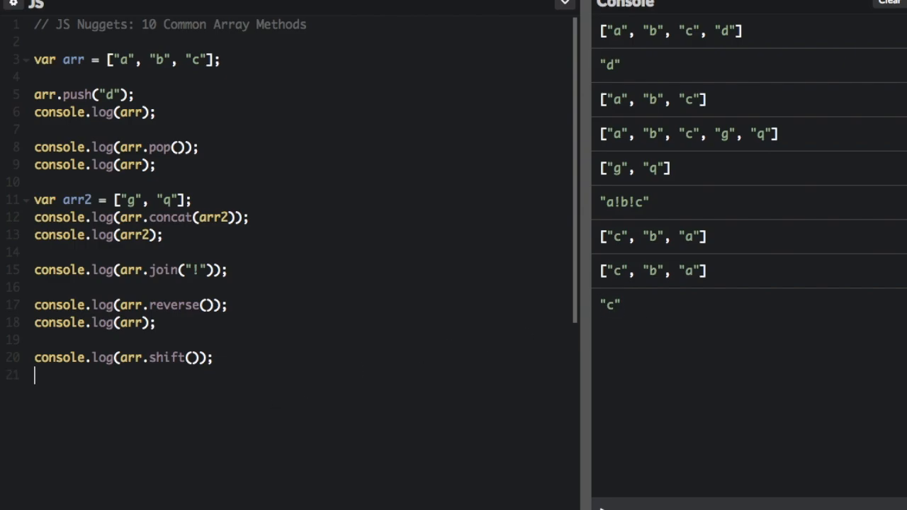
{"action": "type", "text": "console.log(ar"}
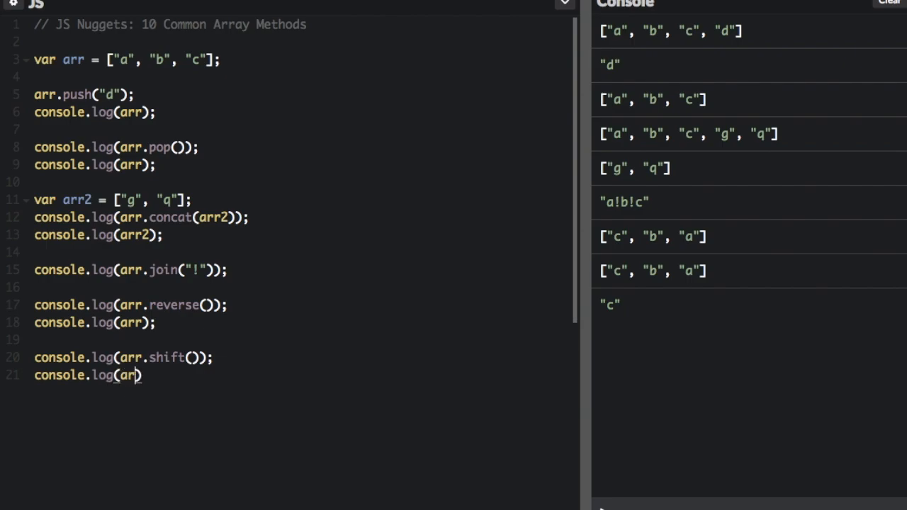
{"action": "type", "text": ");"}
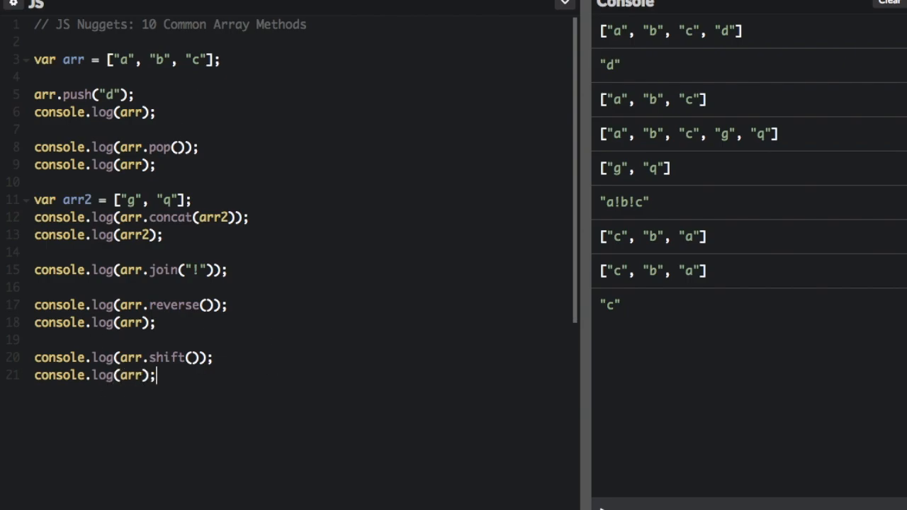
{"action": "scroll", "scroll_direction": "down", "scroll_amount": 3}
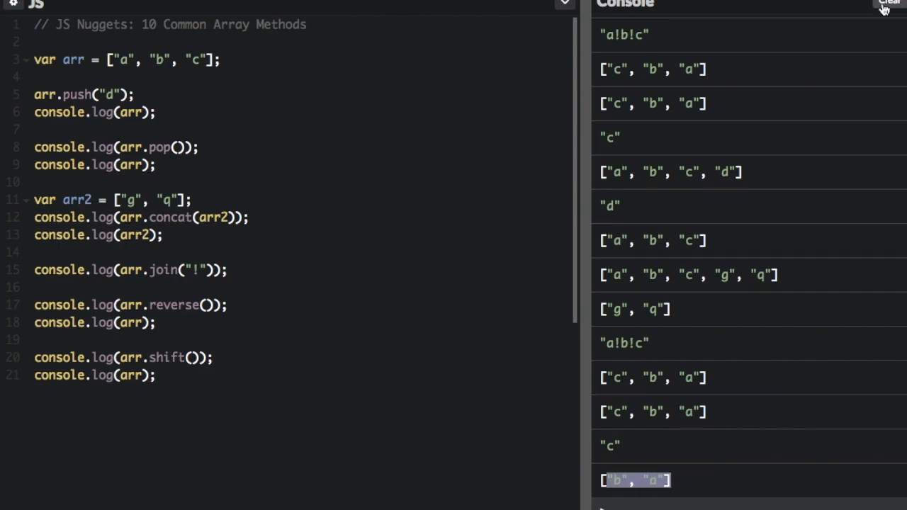
{"action": "left_click", "coordinate": [887, 3]}
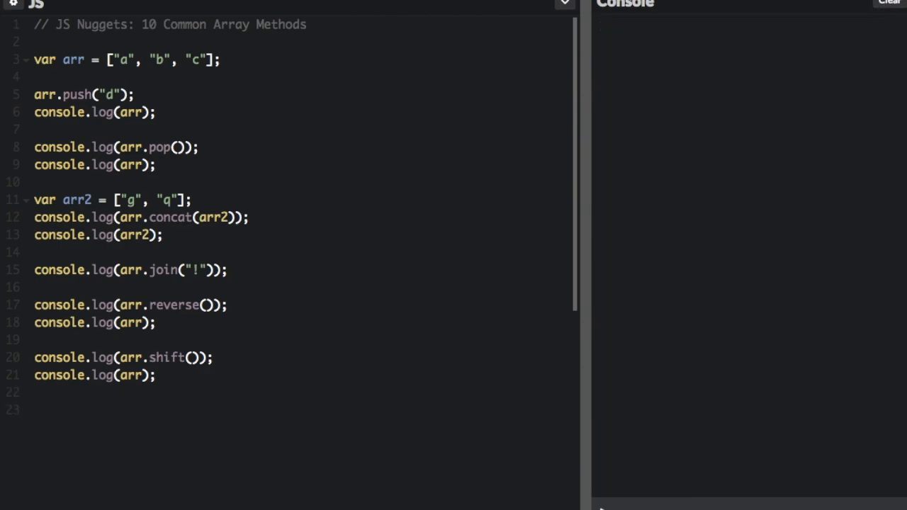
{"action": "left_click", "coordinate": [34, 410]}
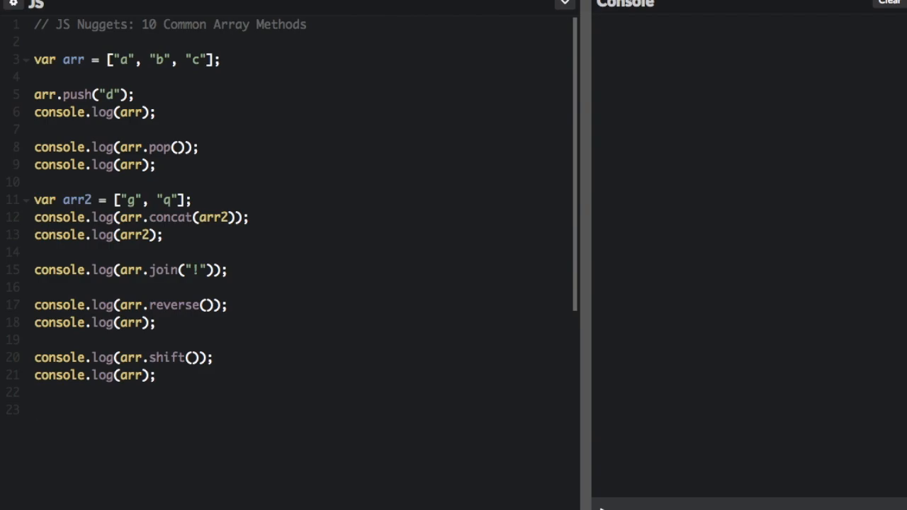
{"action": "type", "text": "console.log(arr.unshift(\"p\"));"}
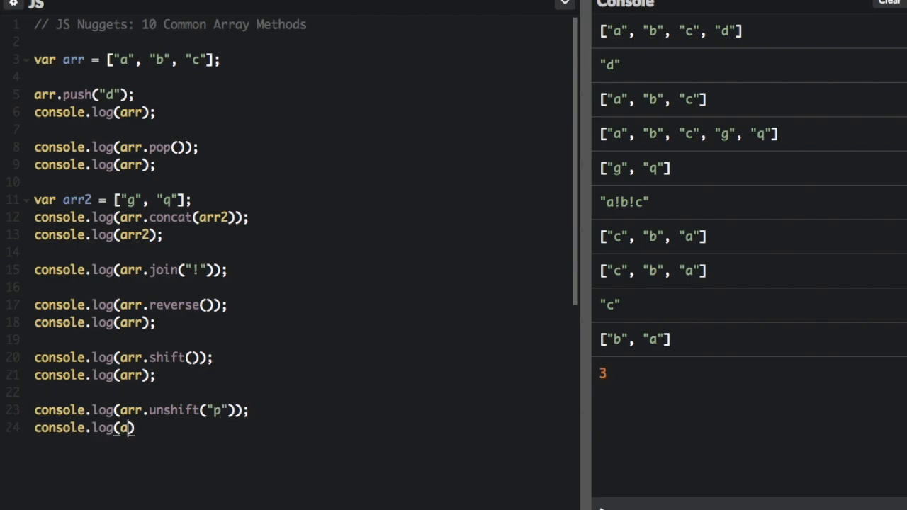
Step: Finish the console.log(arr); line after the unshift example
{"action": "type", "text": "rr);"}
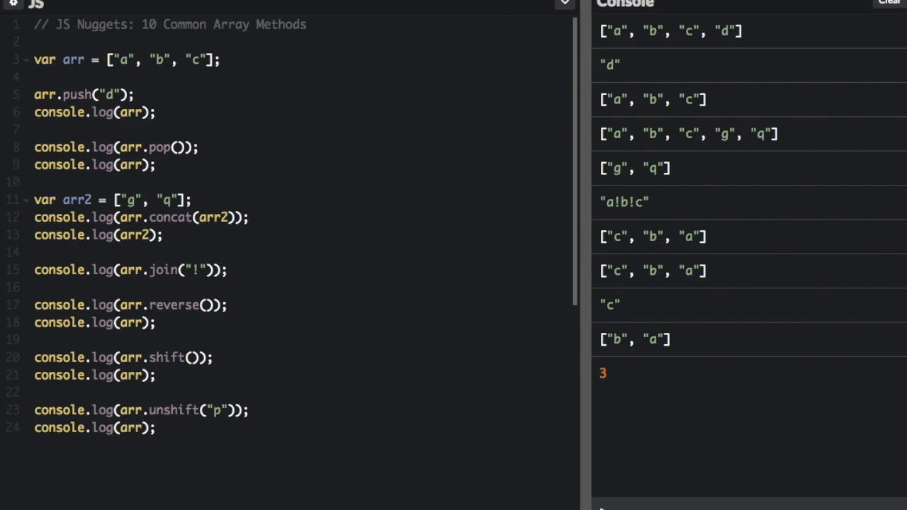
{"action": "scroll", "scroll_direction": "down", "scroll_amount": 3}
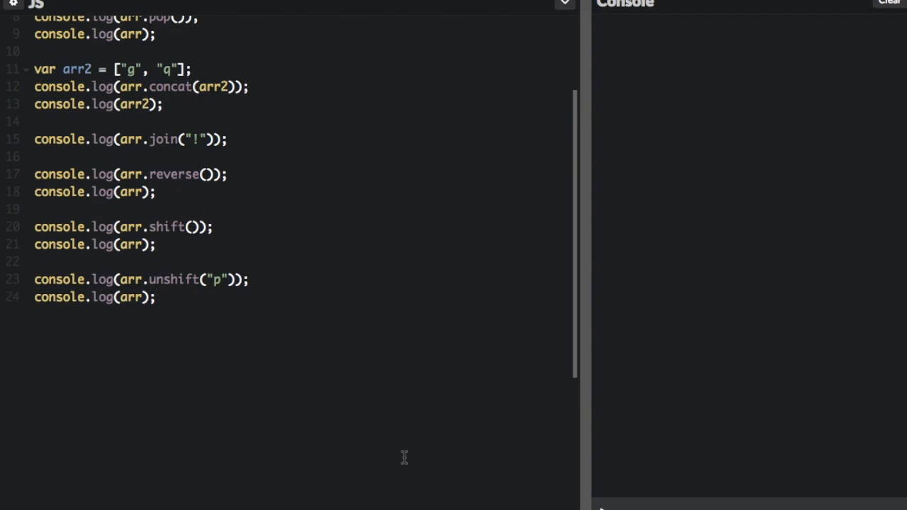
Step: Add console.log(arr.slice(1,3)) below the unshift lines and start a new line
{"action": "left_click", "coordinate": [154, 297]}
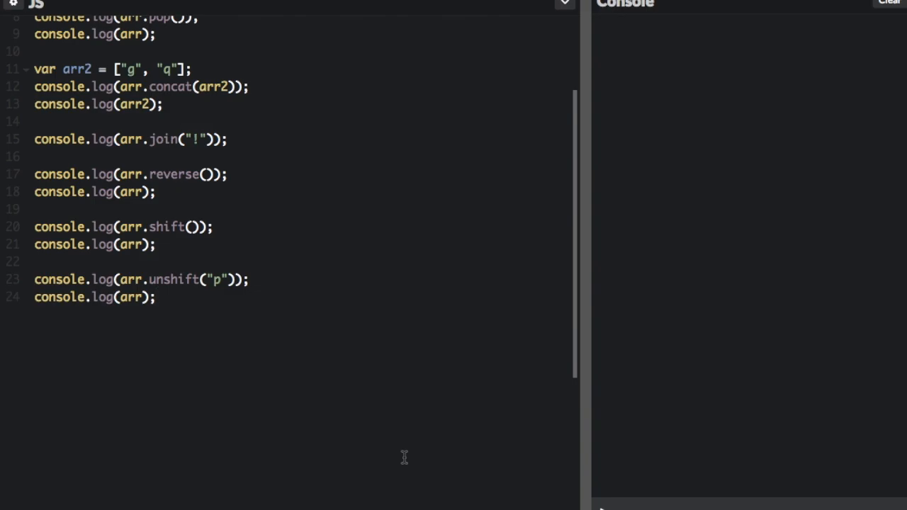
{"action": "type", "text": "consol"}
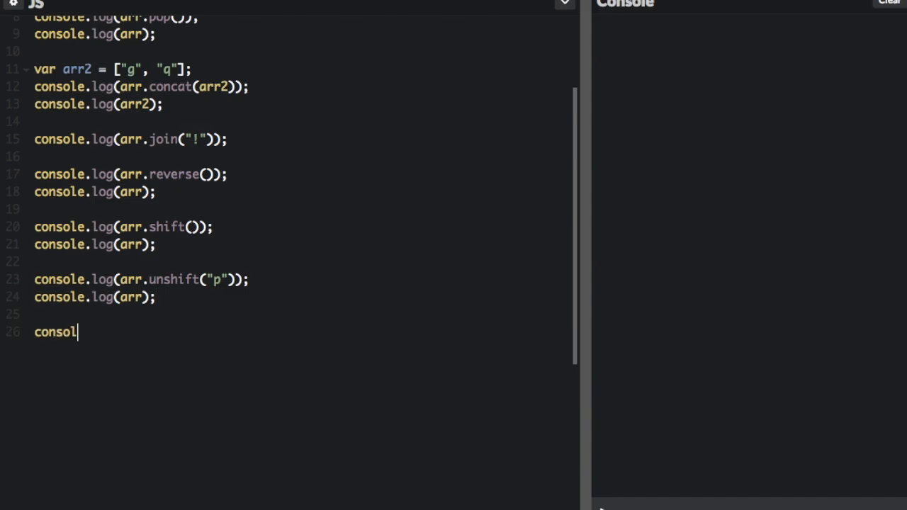
{"action": "type", "text": "e.log(arr.slice()"}
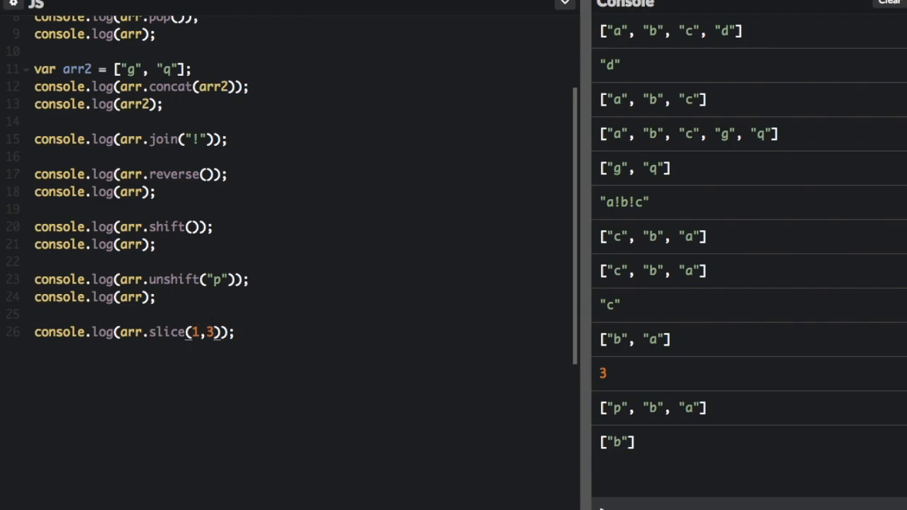
{"action": "left_click", "coordinate": [888, 3]}
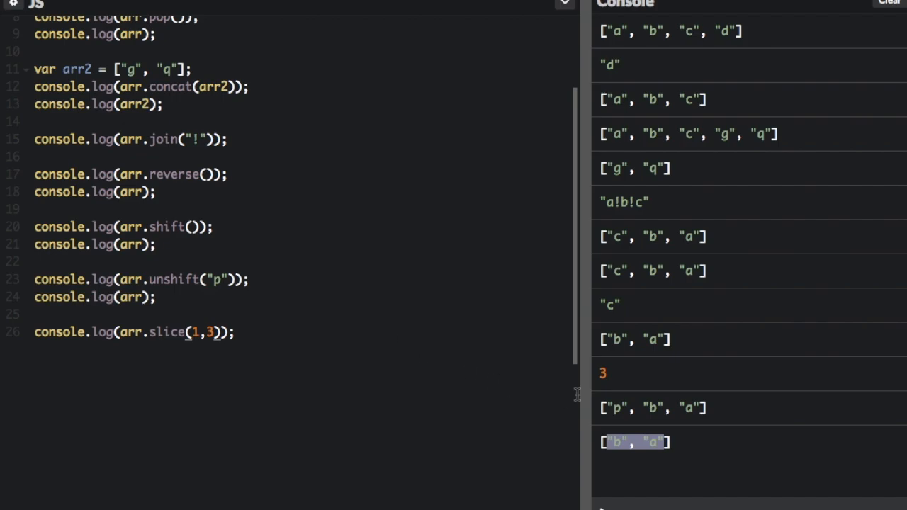
{"action": "left_click", "coordinate": [235, 331]}
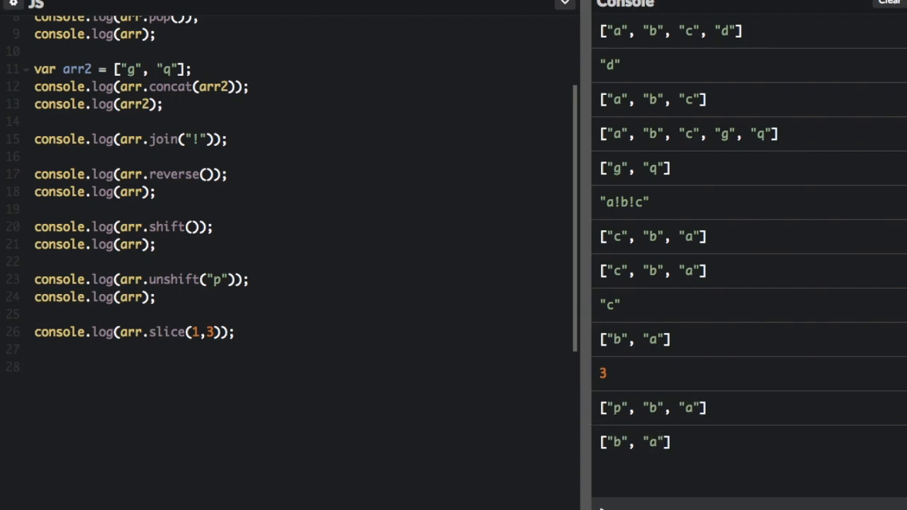
Step: Push "i" and "f", sort arr, log it, and compare with the earlier output
{"action": "type", "text": "arr.p"}
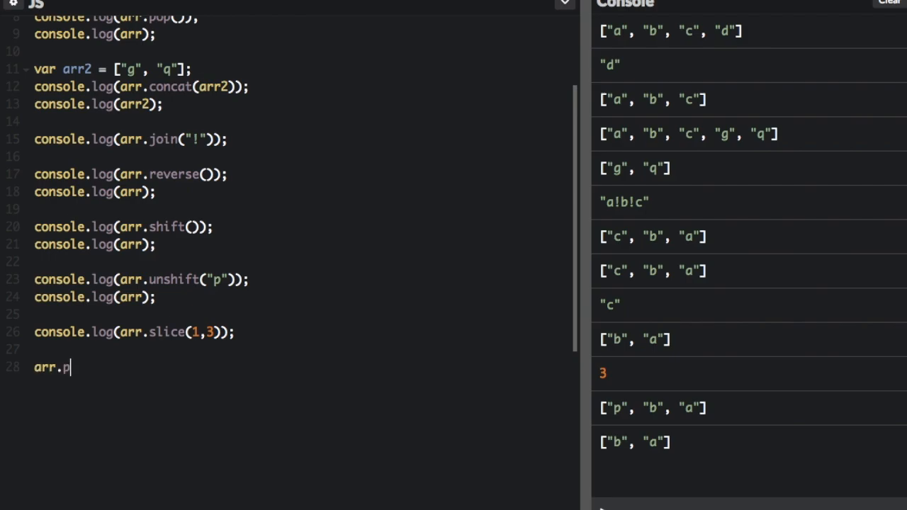
{"action": "type", "text": "ush"}
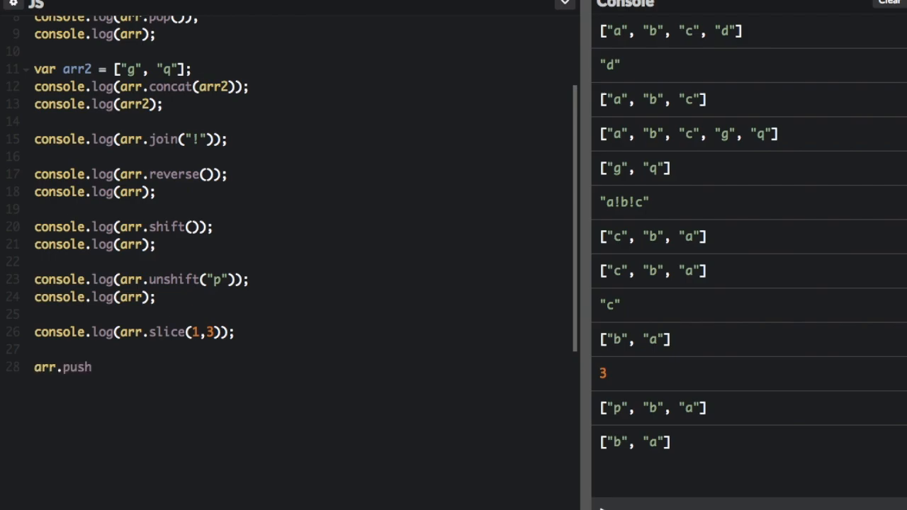
{"action": "type", "text": "(\"i\");"}
{"action": "type", "text": "arr.push(\"f"}
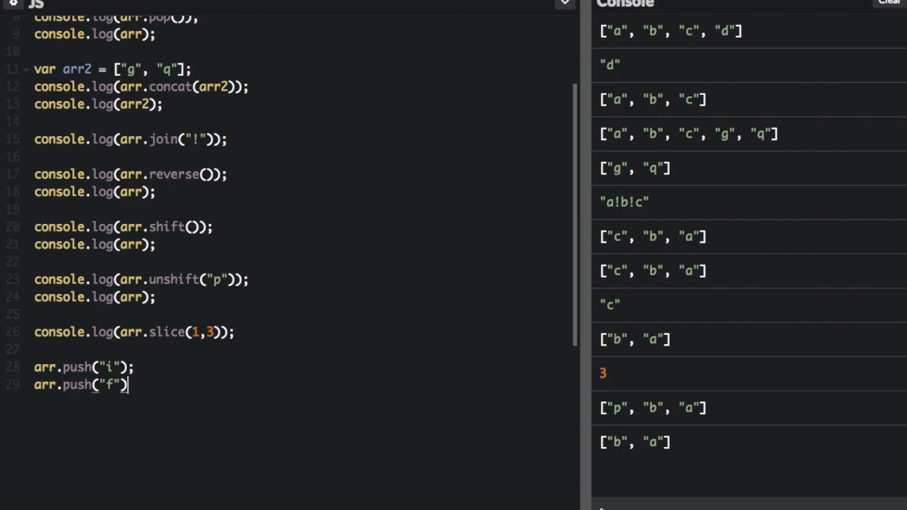
{"action": "type", "text": "arr.sort(arr);"}
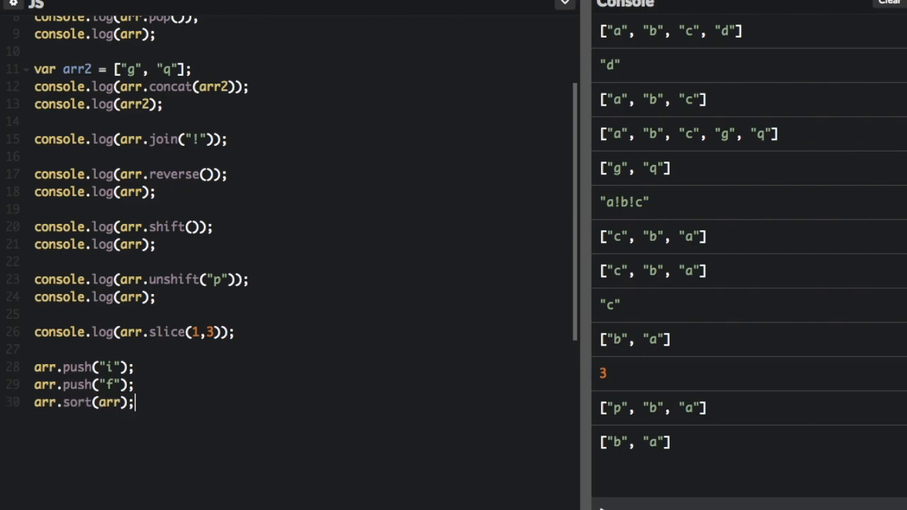
{"action": "type", "text": "console.log(arr);"}
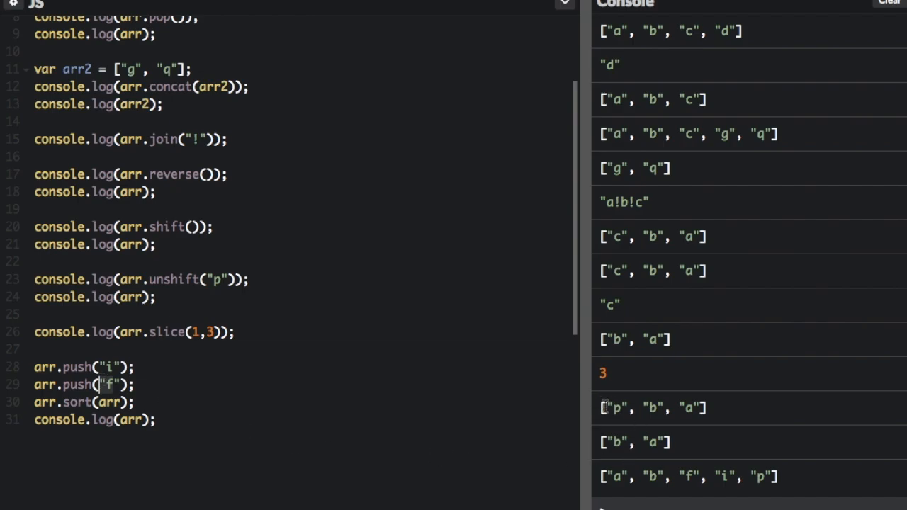
{"action": "double_click", "coordinate": [651, 408]}
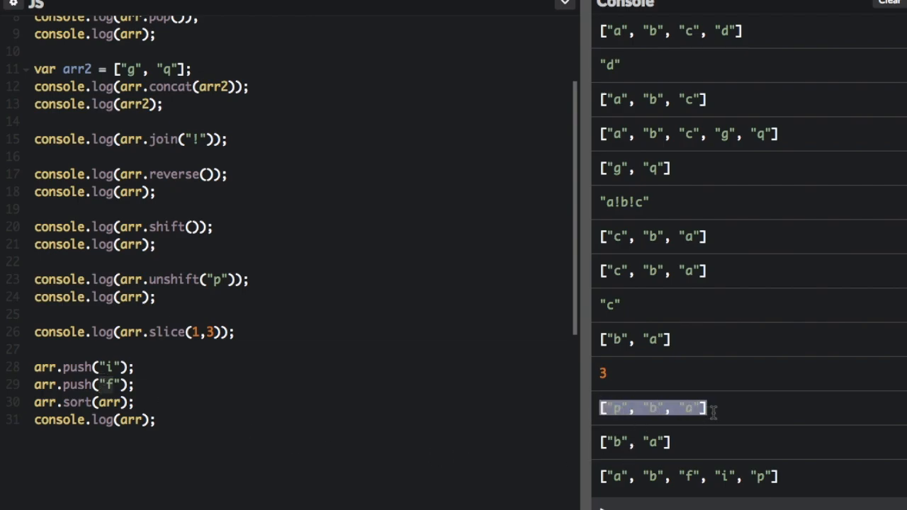
{"action": "mouse_move", "coordinate": [677, 448]}
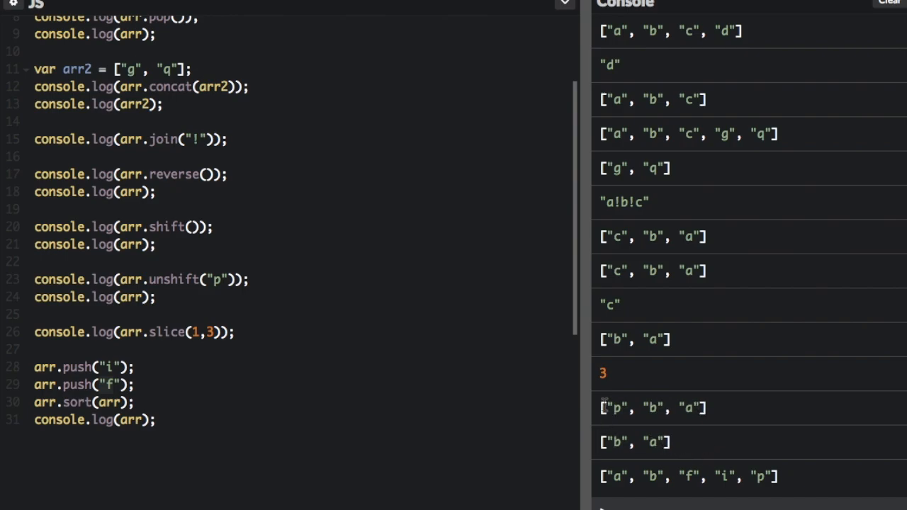
{"action": "double_click", "coordinate": [652, 408]}
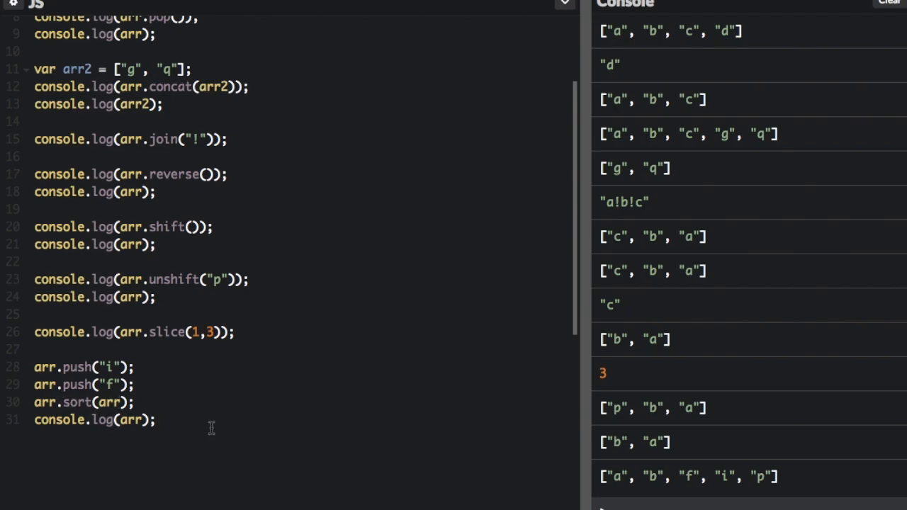
{"action": "key", "text": "Enter"}
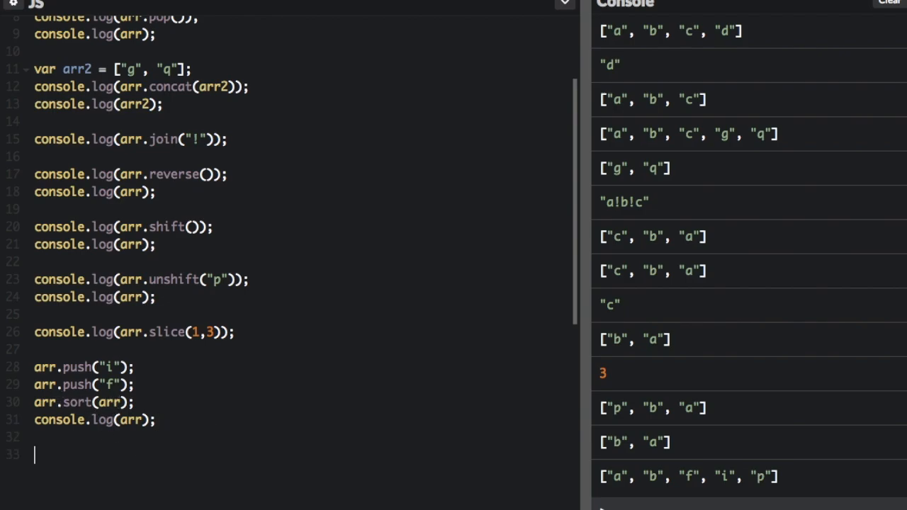
{"action": "mouse_move", "coordinate": [262, 332]}
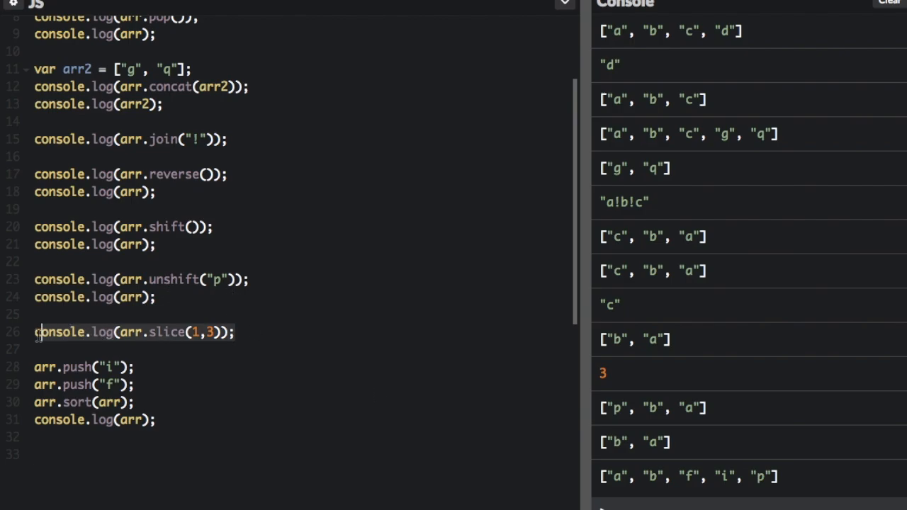
Step: Add console.log(arr.splice(2, 2, "JS Nuggets")); on line 33
{"action": "left_click", "coordinate": [90, 476]}
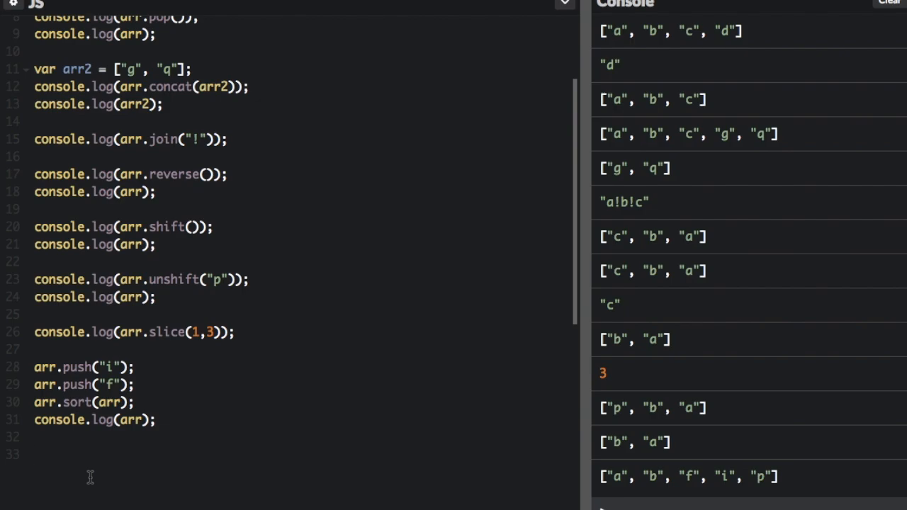
{"action": "left_click", "coordinate": [34, 454]}
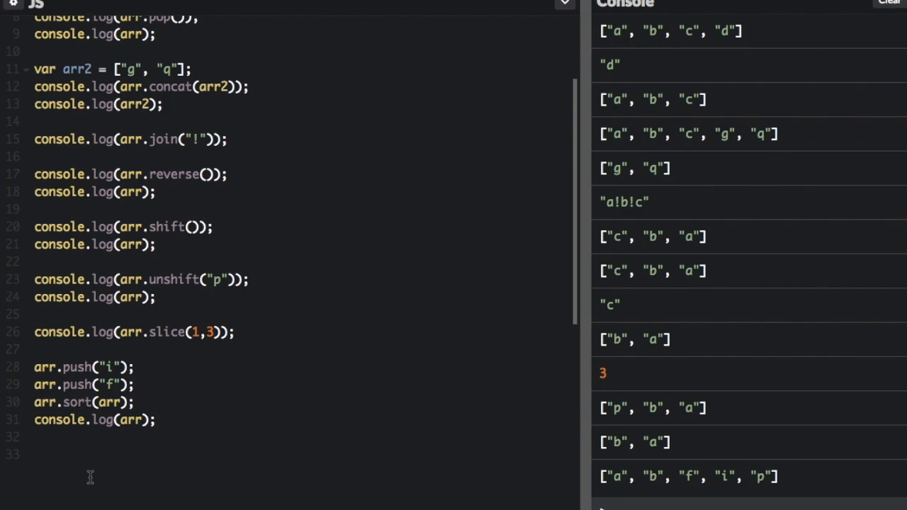
{"action": "type", "text": "console.log(arr."}
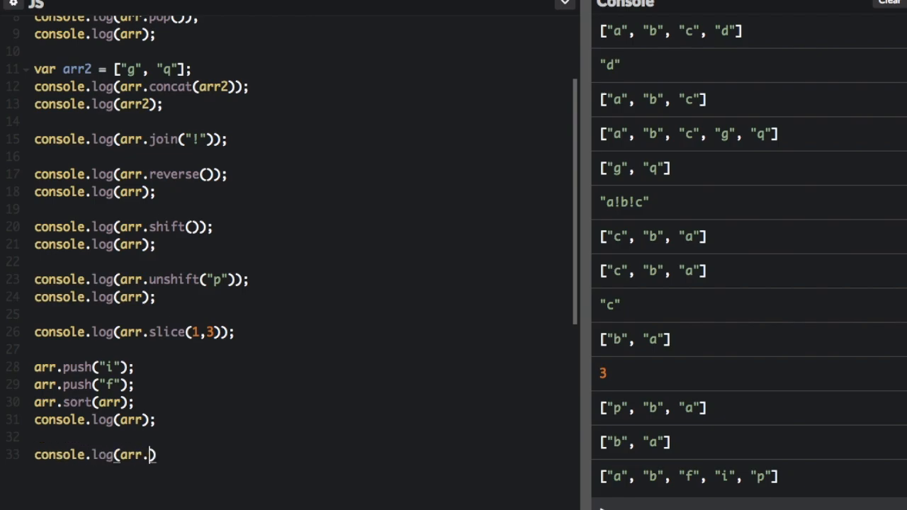
{"action": "type", "text": "splice)"}
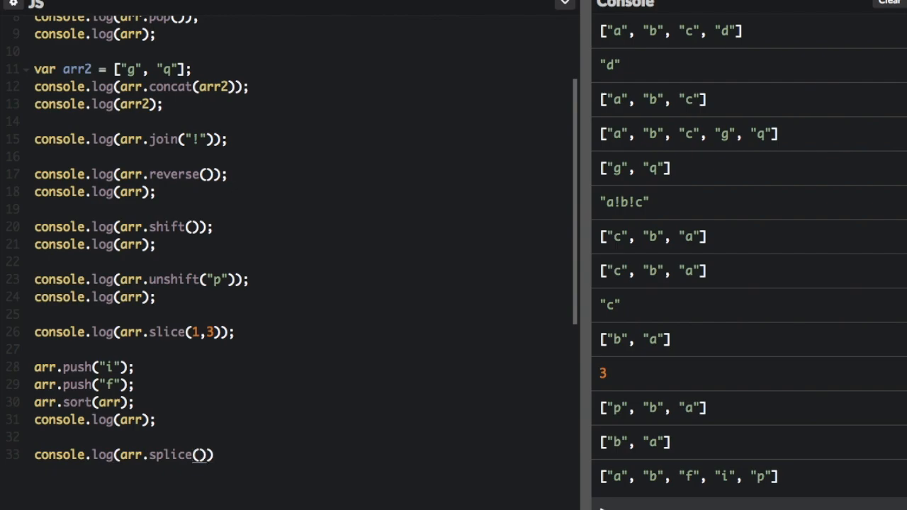
{"action": "type", "text": "2,"}
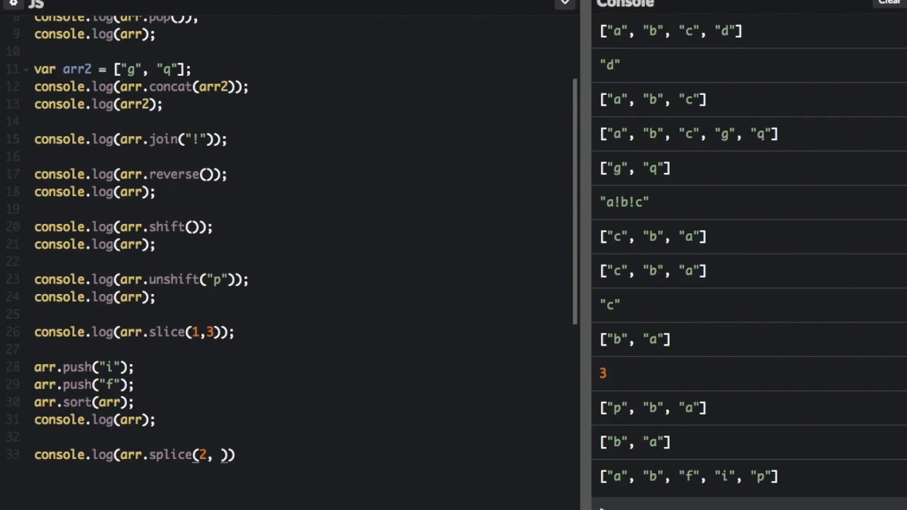
{"action": "type", "text": "2,"}
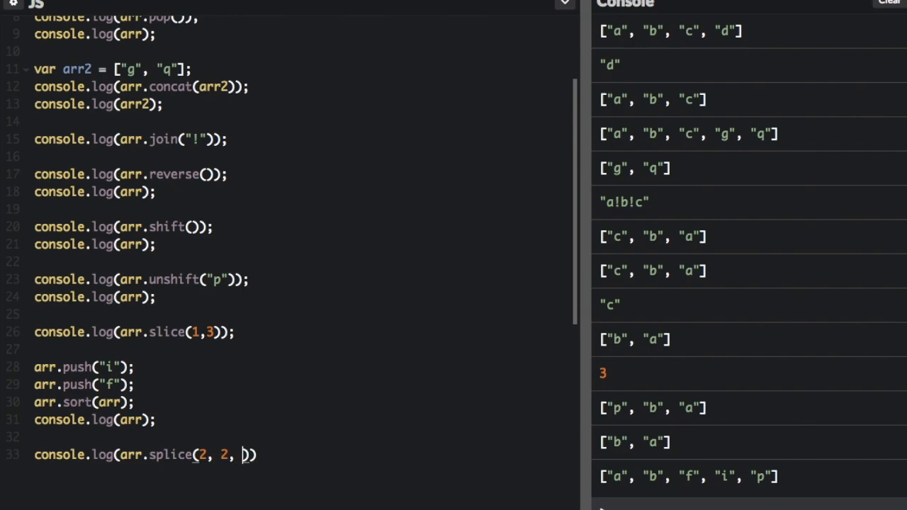
{"action": "type", "text": "\"\""}
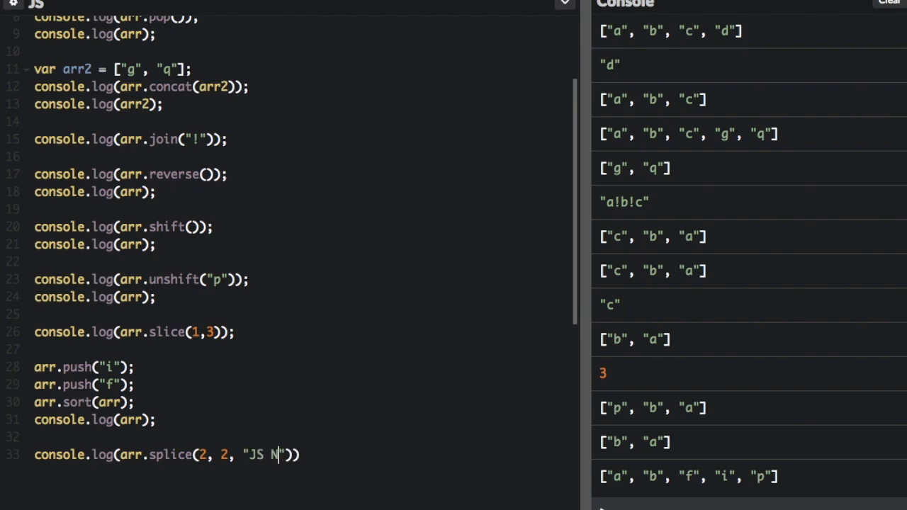
{"action": "type", "text": "uggets"}
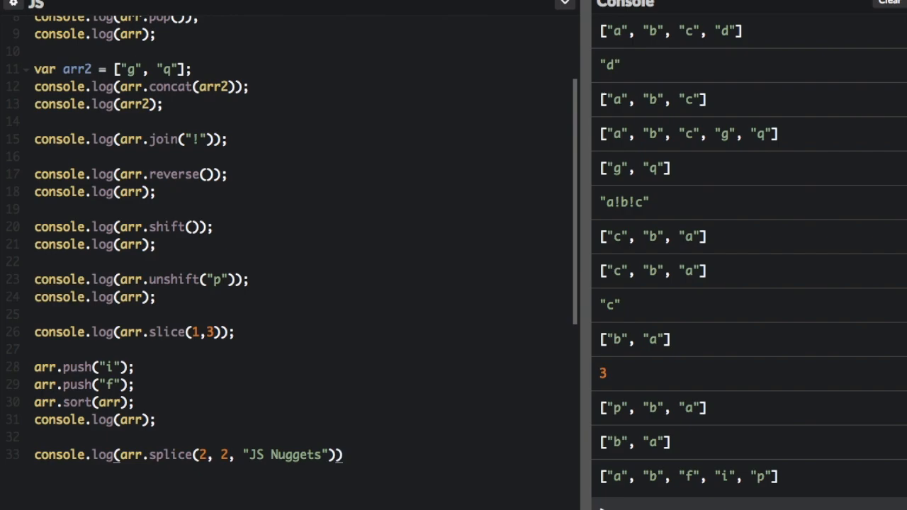
{"action": "type", "text": ";"}
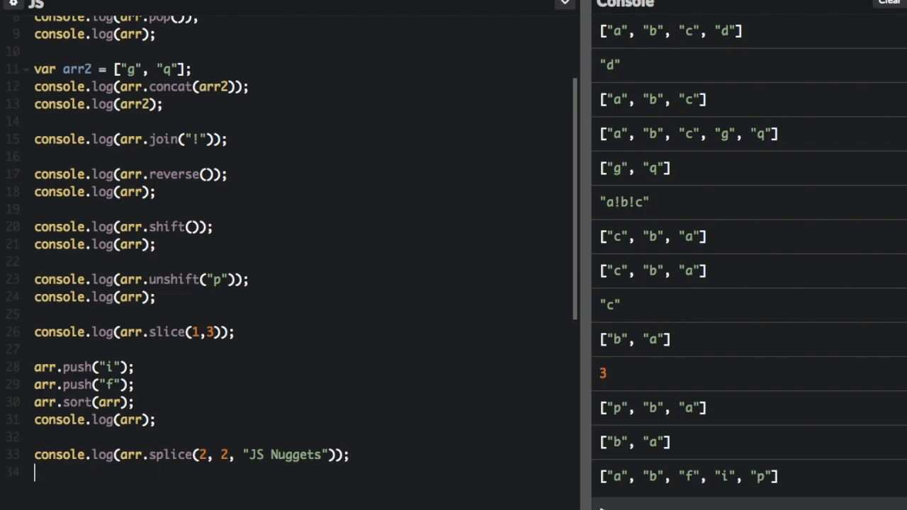
Step: Add console.log(arr) on line 34 and compare the splice output in the console
{"action": "type", "text": "console.l"}
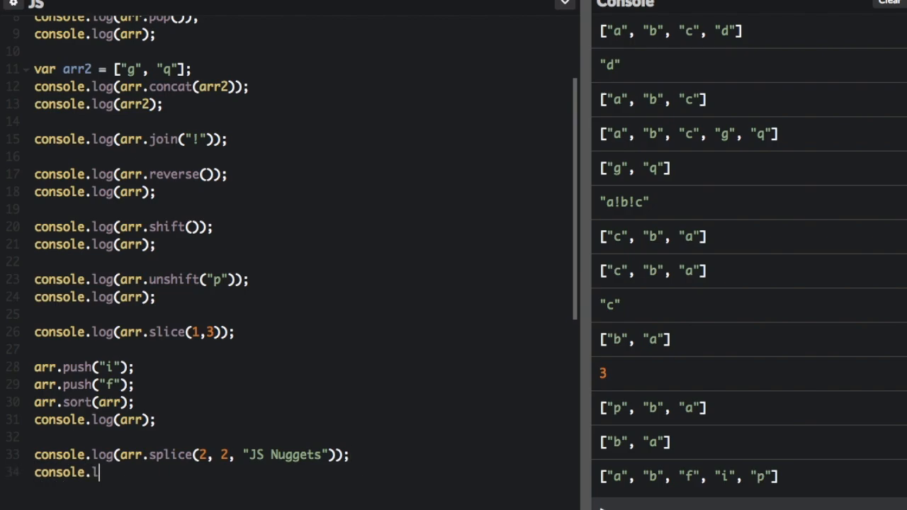
{"action": "type", "text": "og(arr);"}
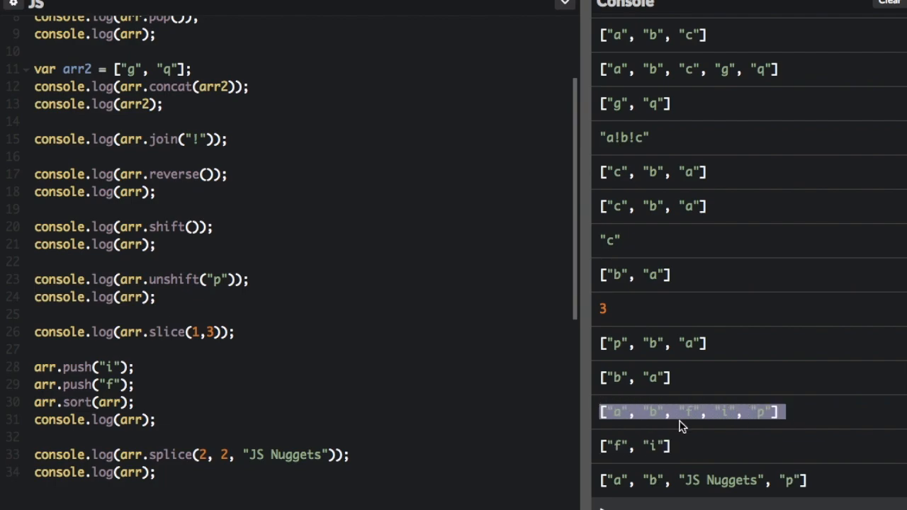
{"action": "double_click", "coordinate": [692, 411]}
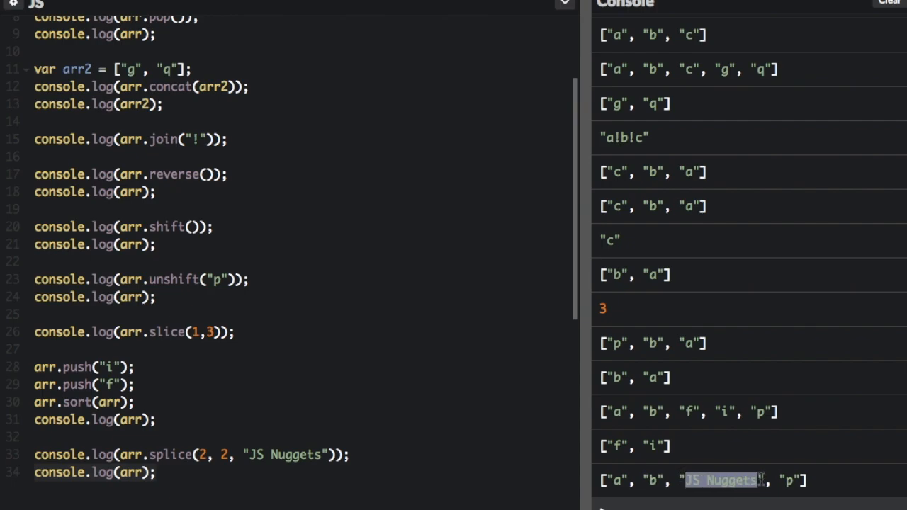
{"action": "mouse_move", "coordinate": [202, 456]}
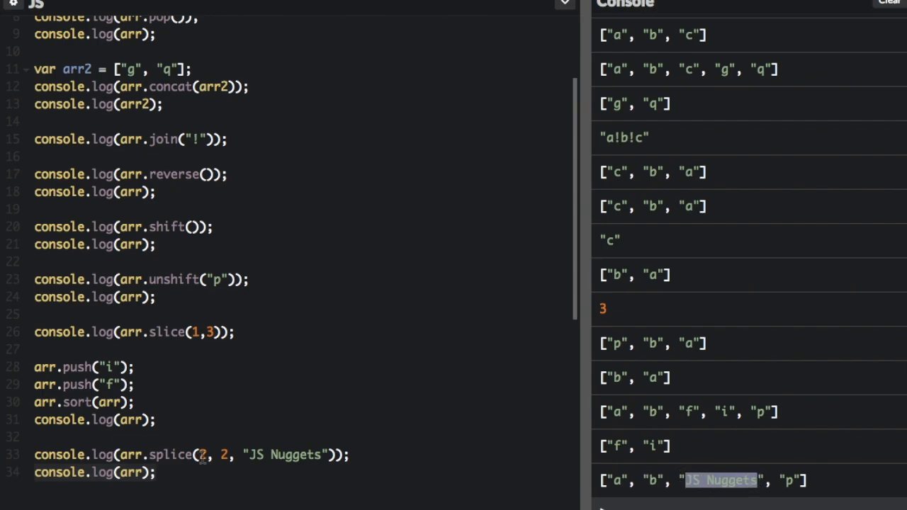